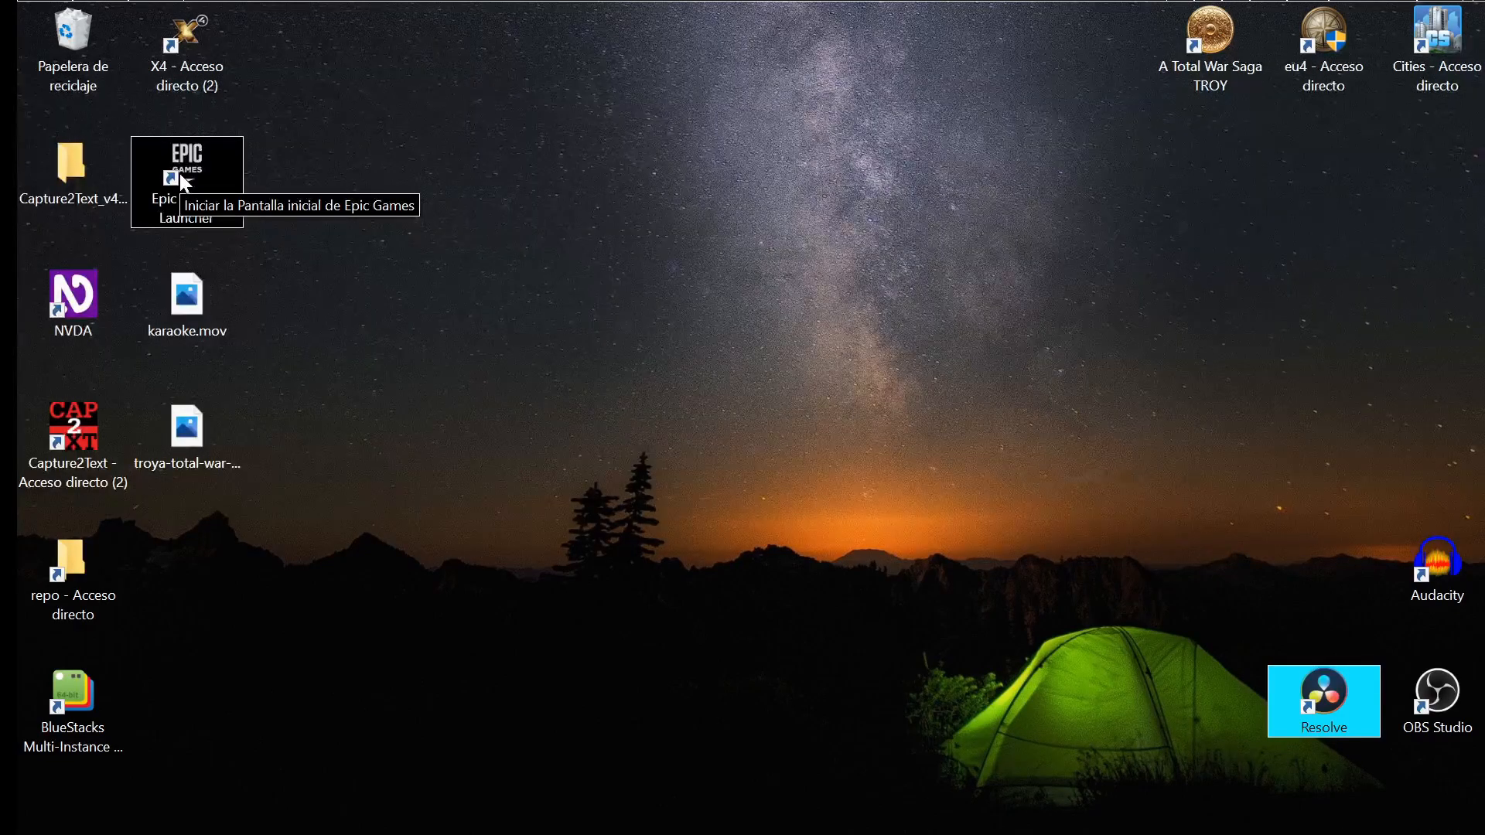
- Launch the Sound control panel by running mmsys.cpl from the Run dialog
{"action": "key", "text": "Win+r"}
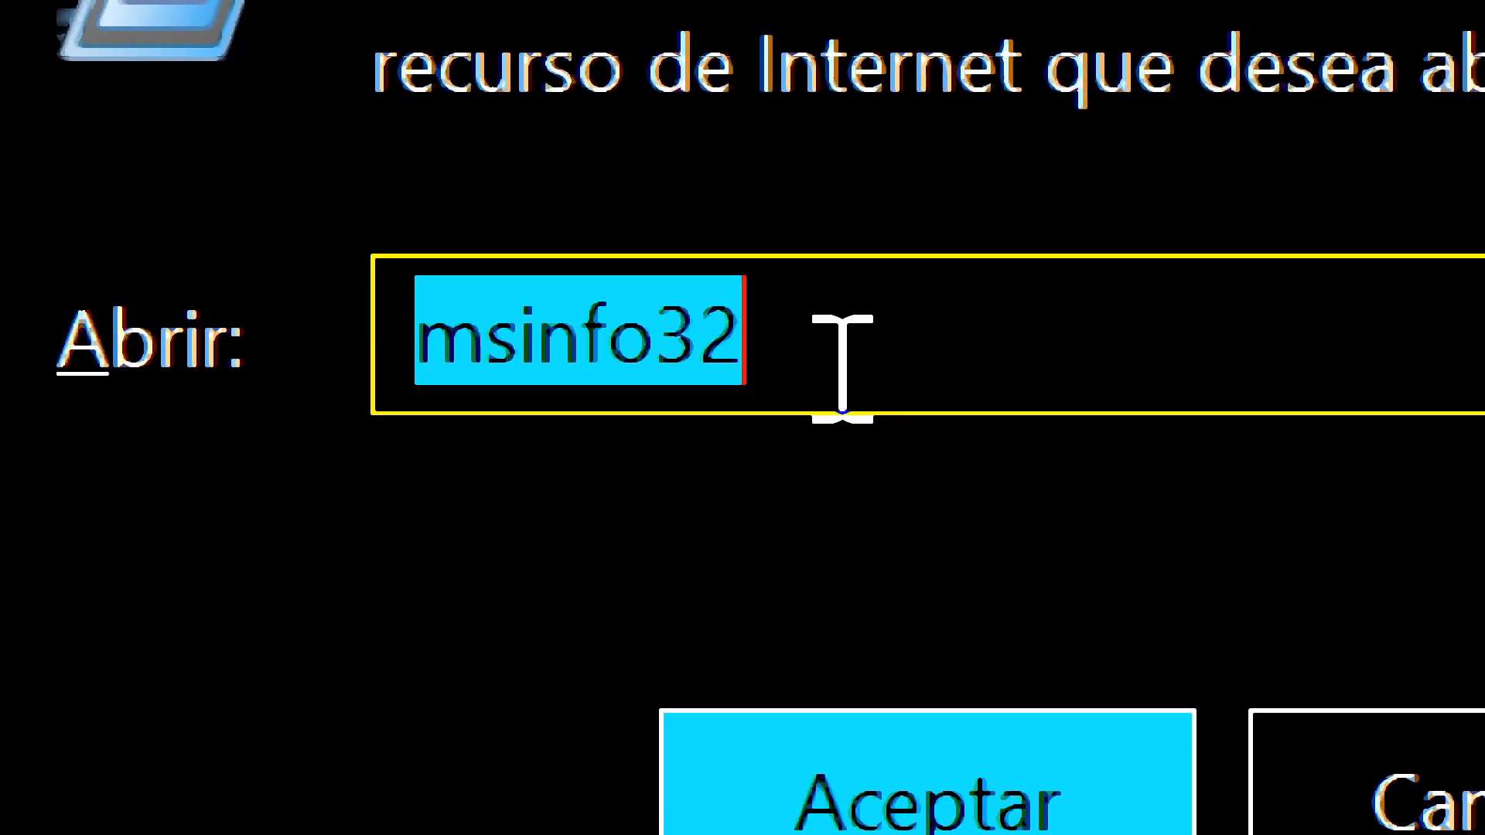
{"action": "type", "text": "mmsys.cpl"}
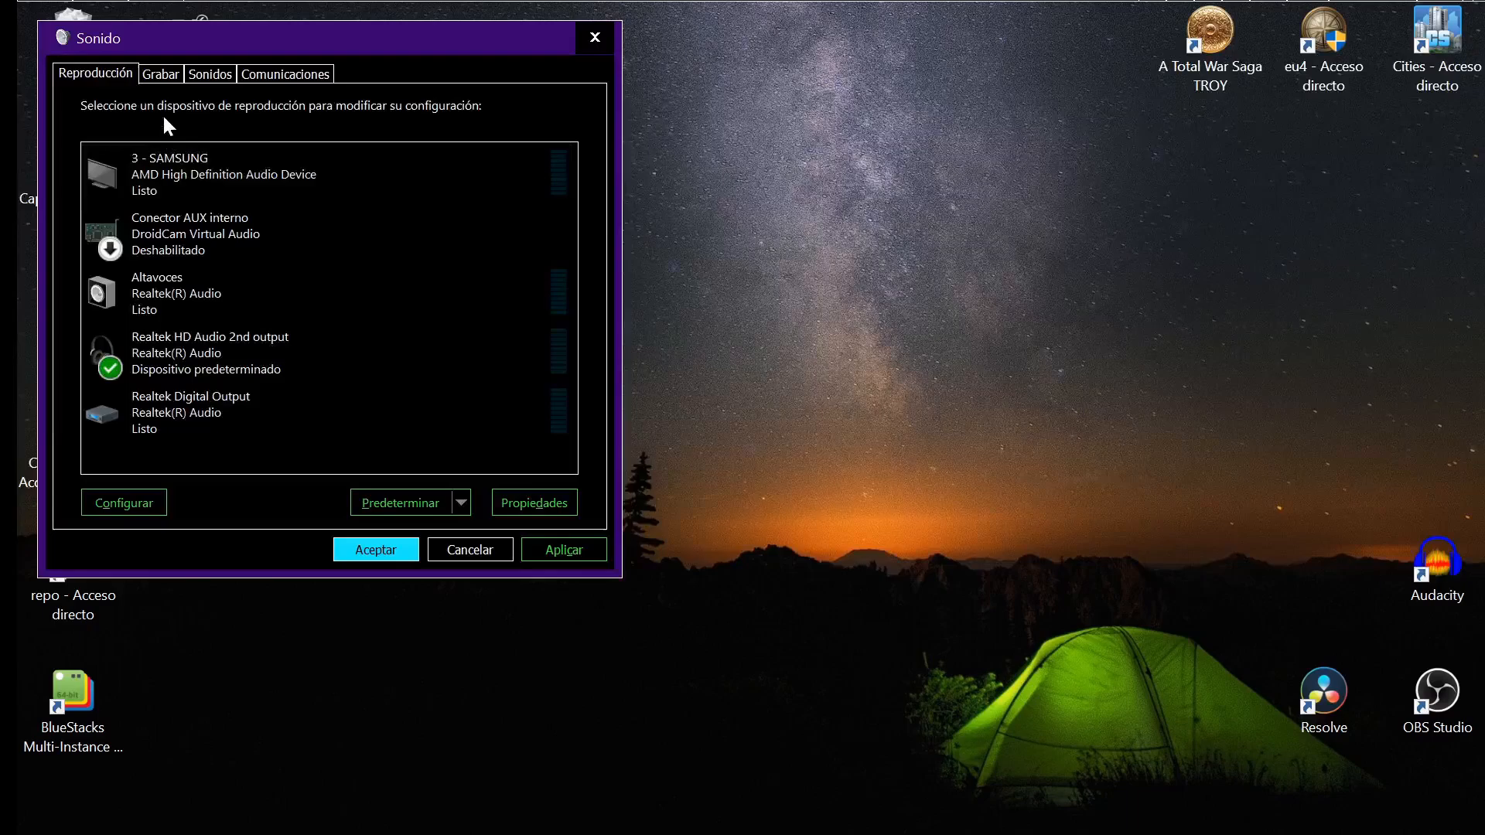
- View the Escuchar options of the Mic in at front panel (Pink) recording device
{"action": "left_click_drag", "start_coordinate": [318, 37], "coordinate": [715, 189]}
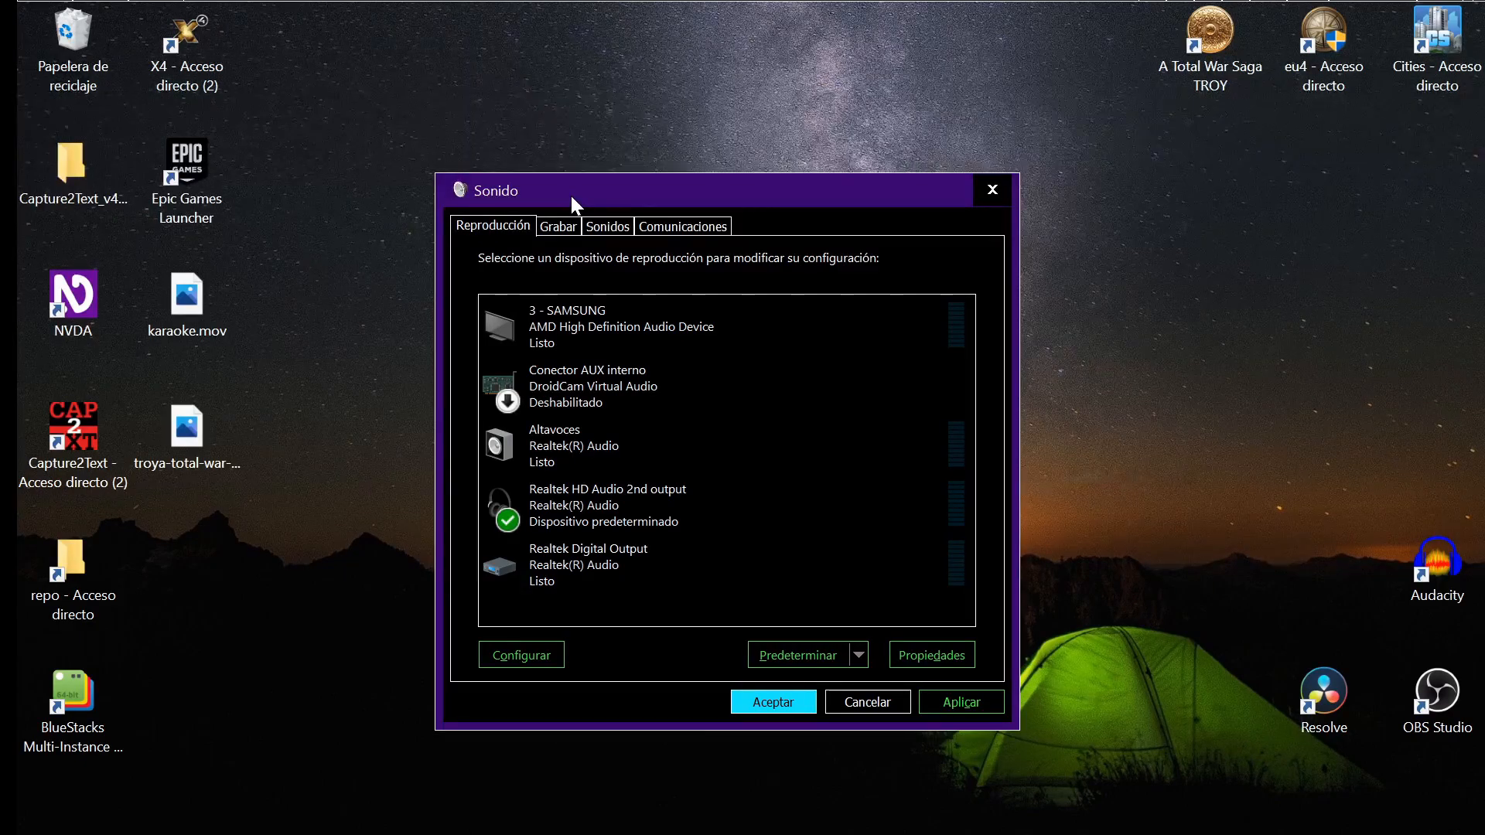
{"action": "mouse_move", "coordinate": [473, 272]}
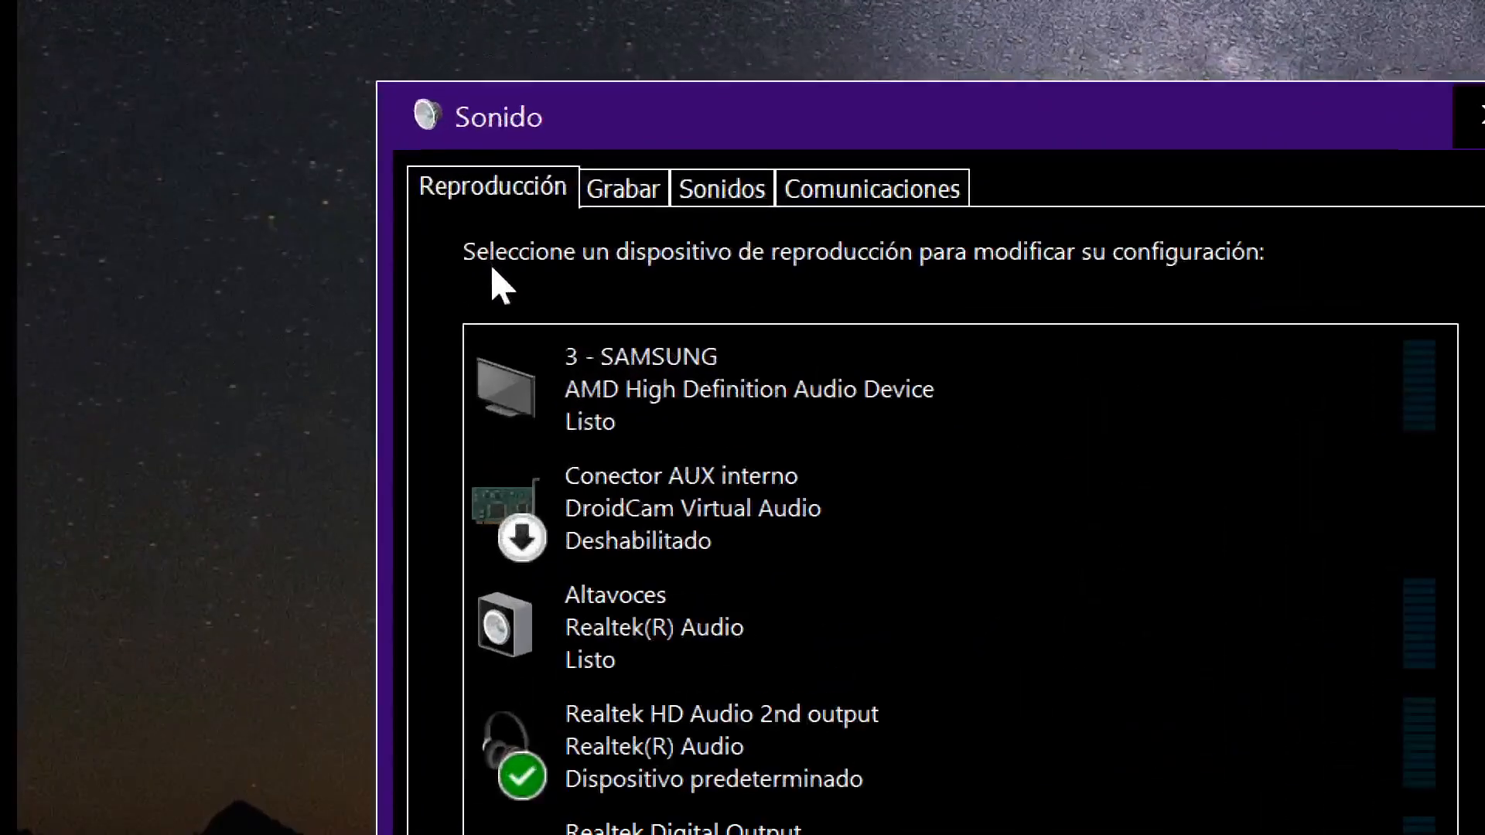
{"action": "mouse_move", "coordinate": [625, 204]}
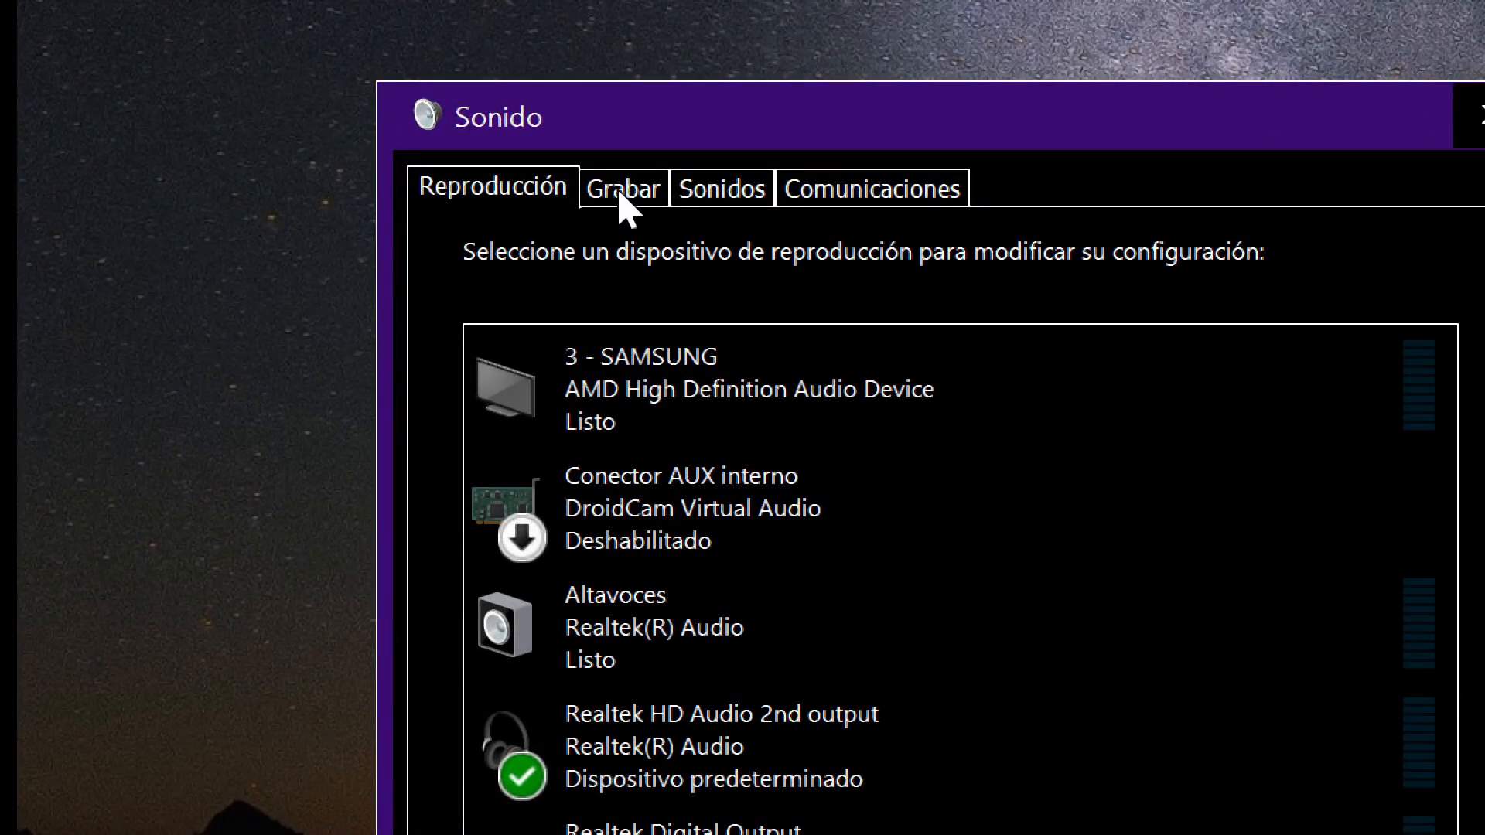
{"action": "left_click", "coordinate": [624, 187]}
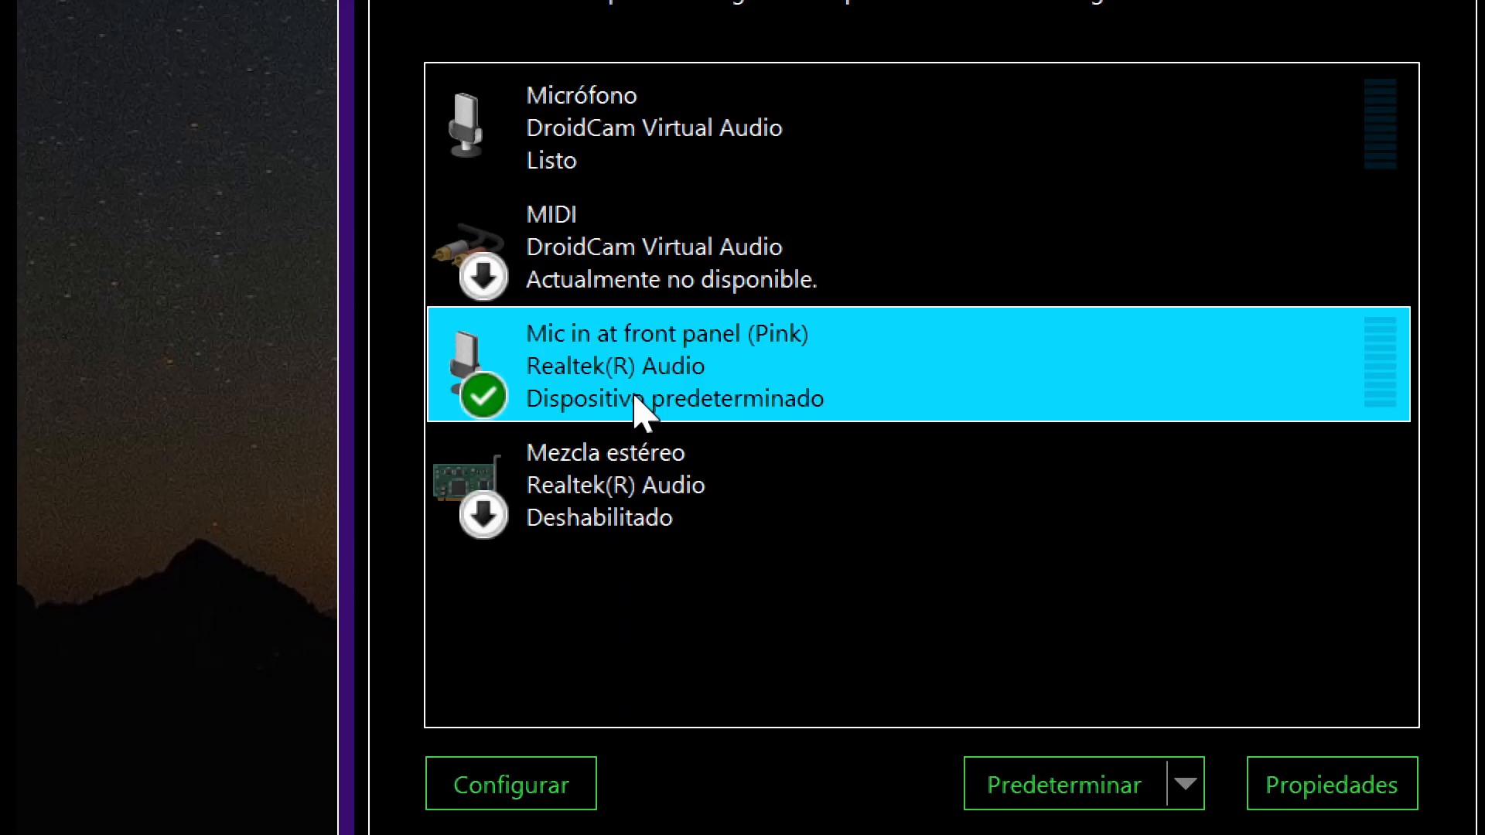
{"action": "left_click", "coordinate": [1331, 785]}
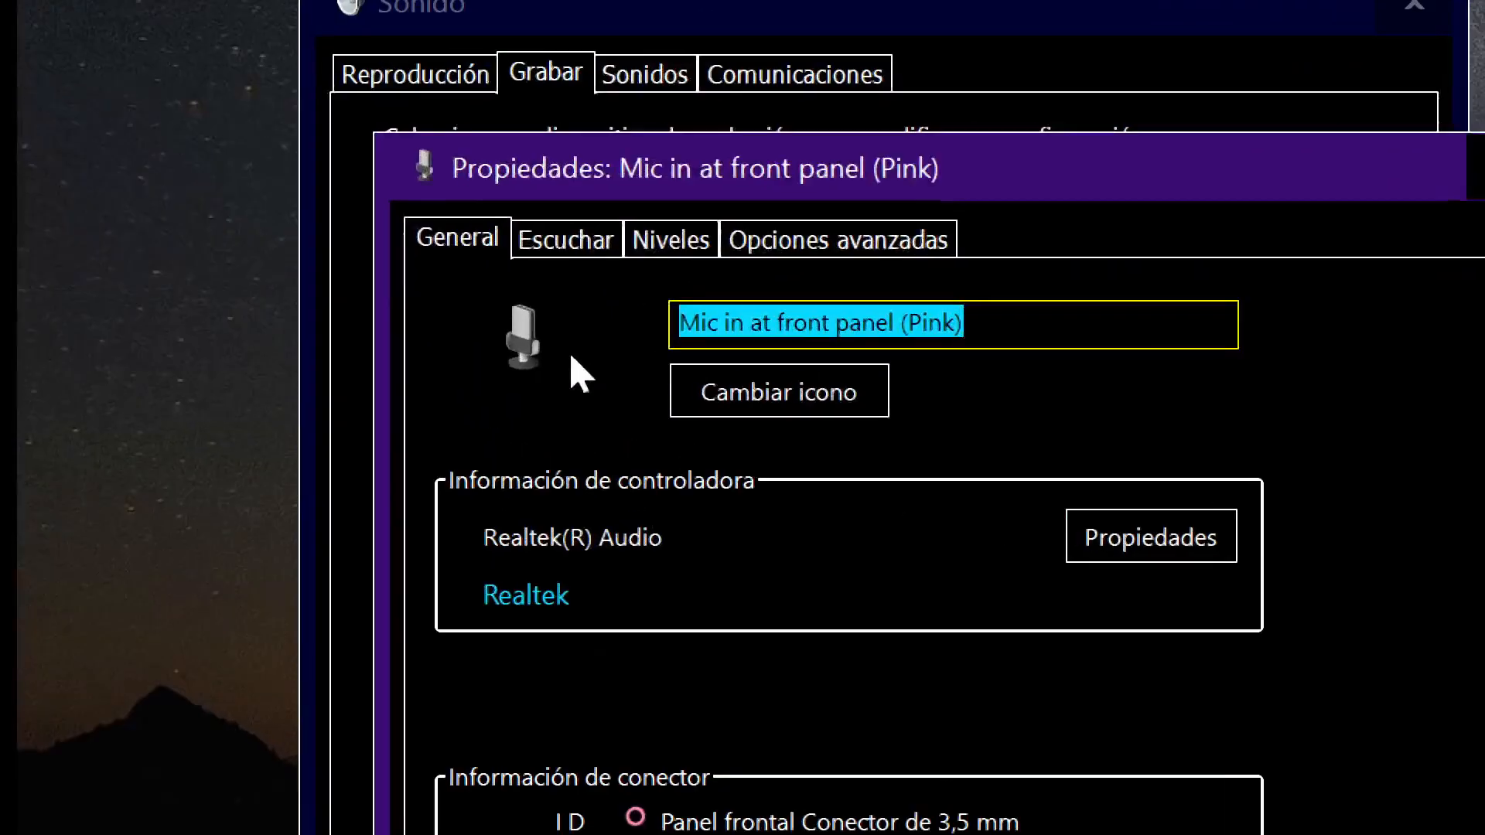
{"action": "left_click", "coordinate": [567, 238]}
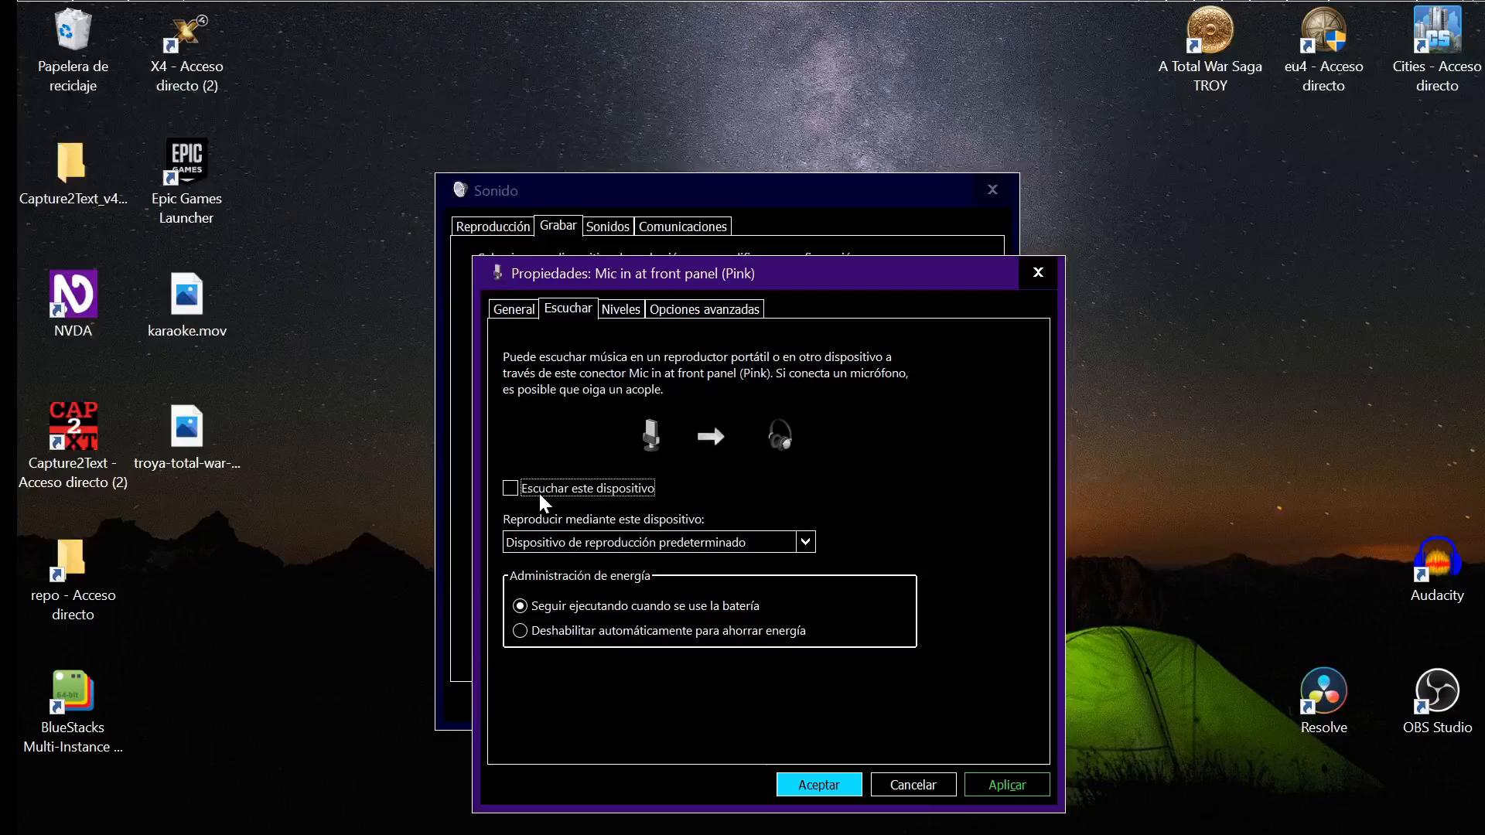
{"action": "mouse_move", "coordinate": [529, 509]}
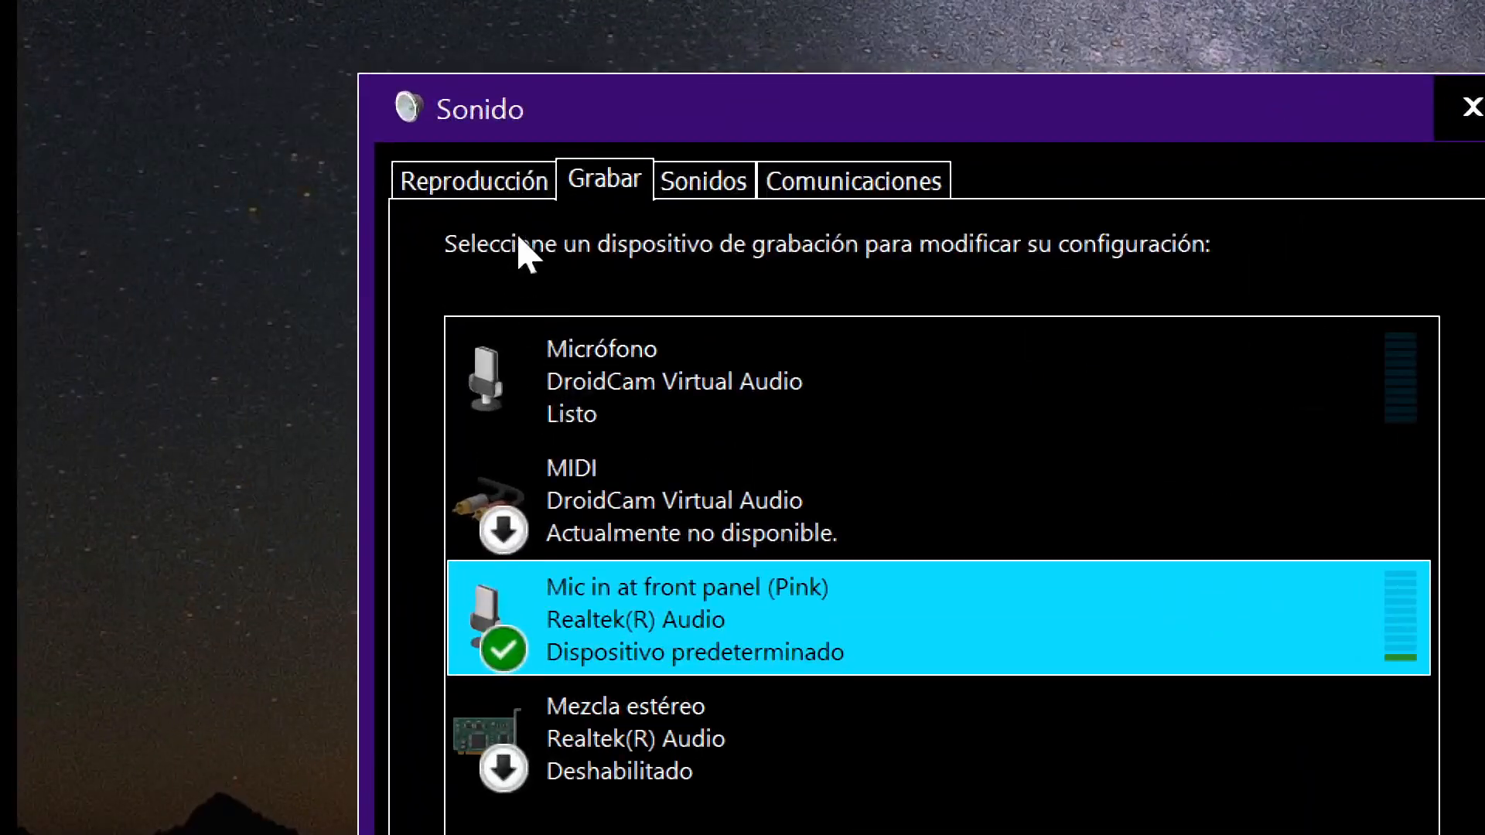
- Check the Altavoces playback levels, where Front Pink In sits at 100 unmuted
{"action": "left_click", "coordinate": [473, 179]}
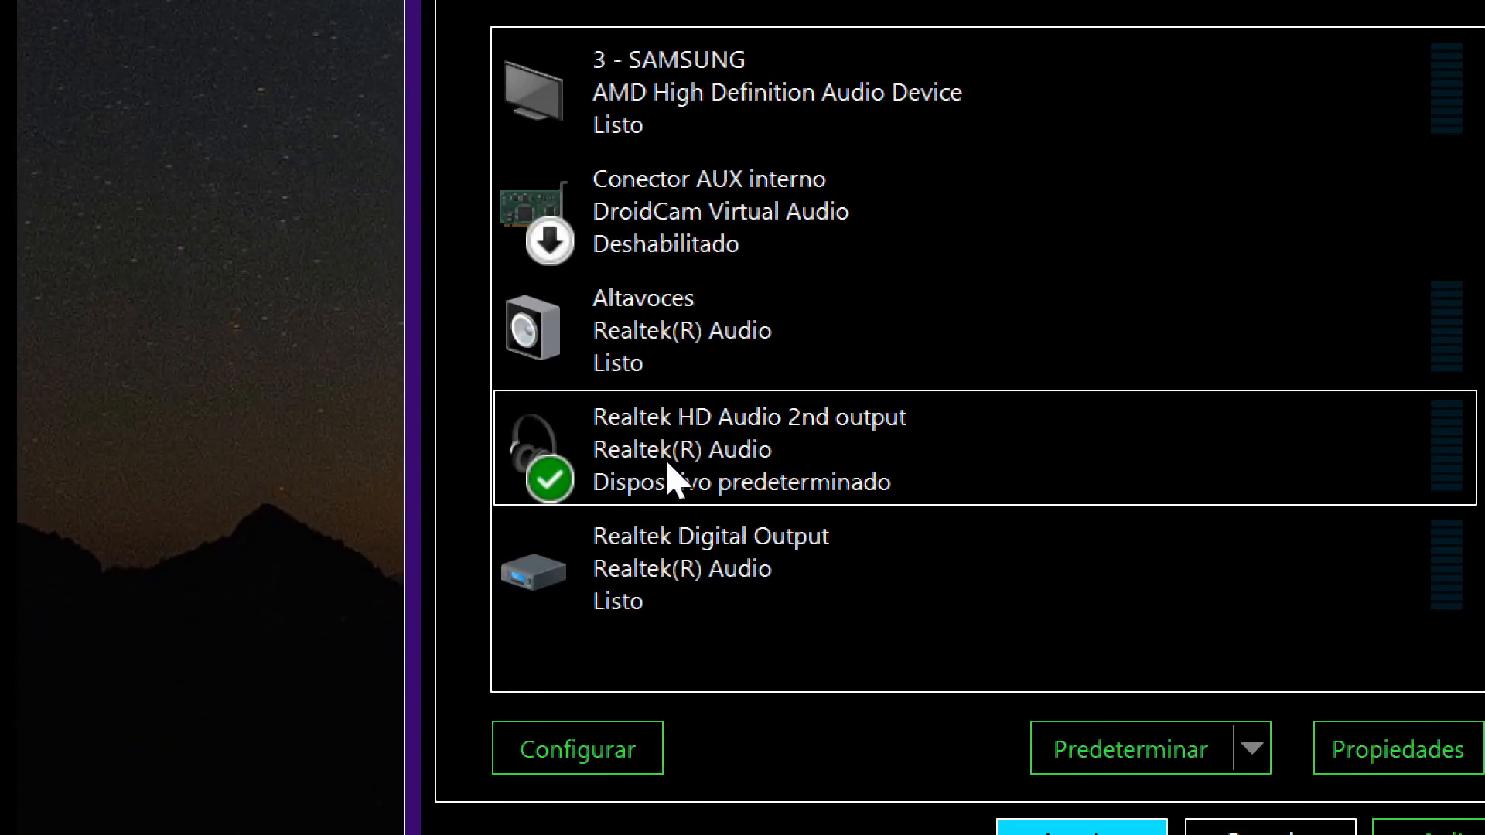
{"action": "left_click", "coordinate": [664, 330]}
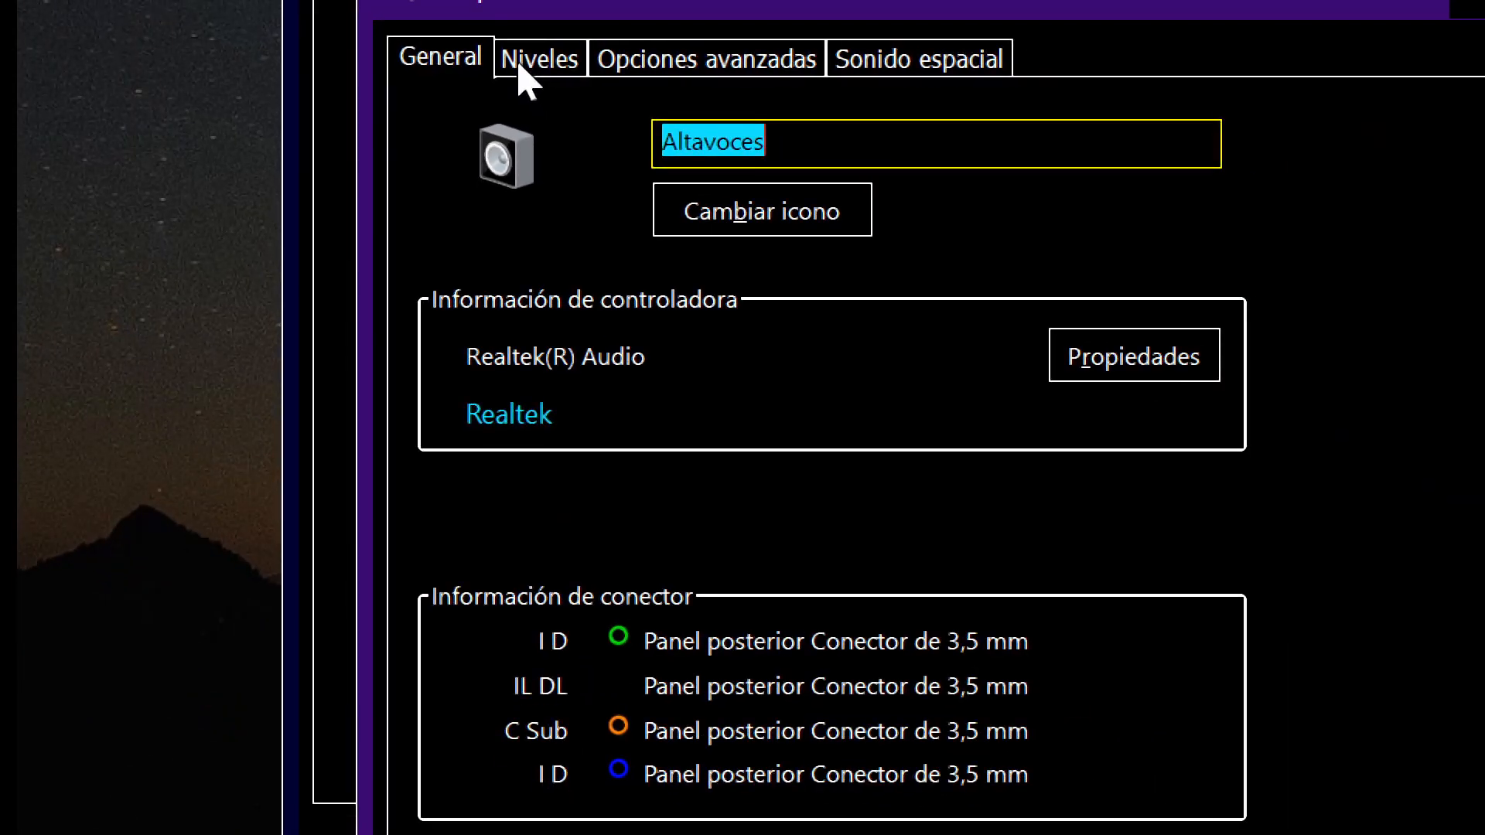
{"action": "left_click", "coordinate": [538, 57]}
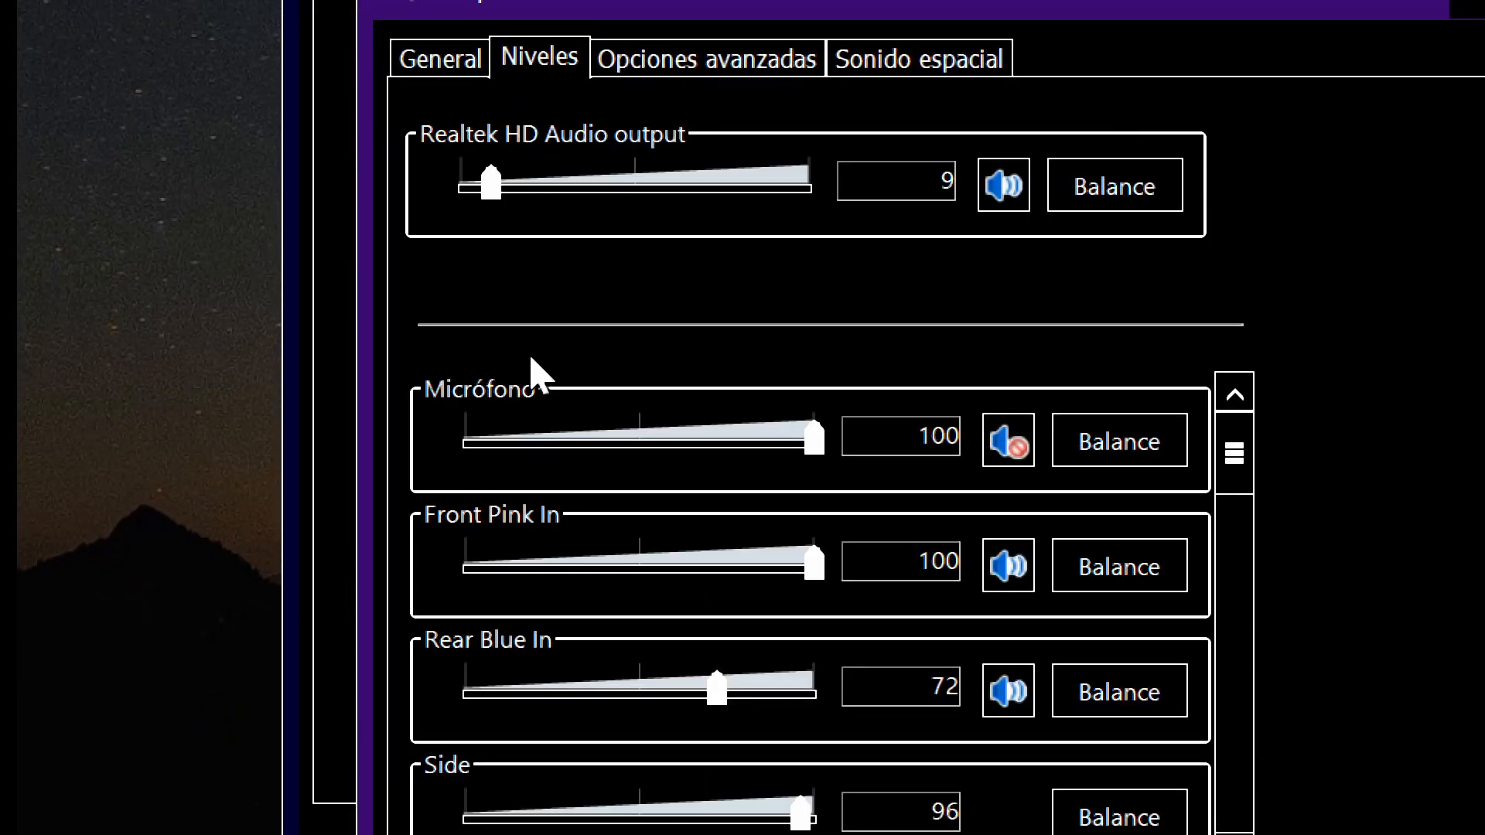
{"action": "mouse_move", "coordinate": [531, 403]}
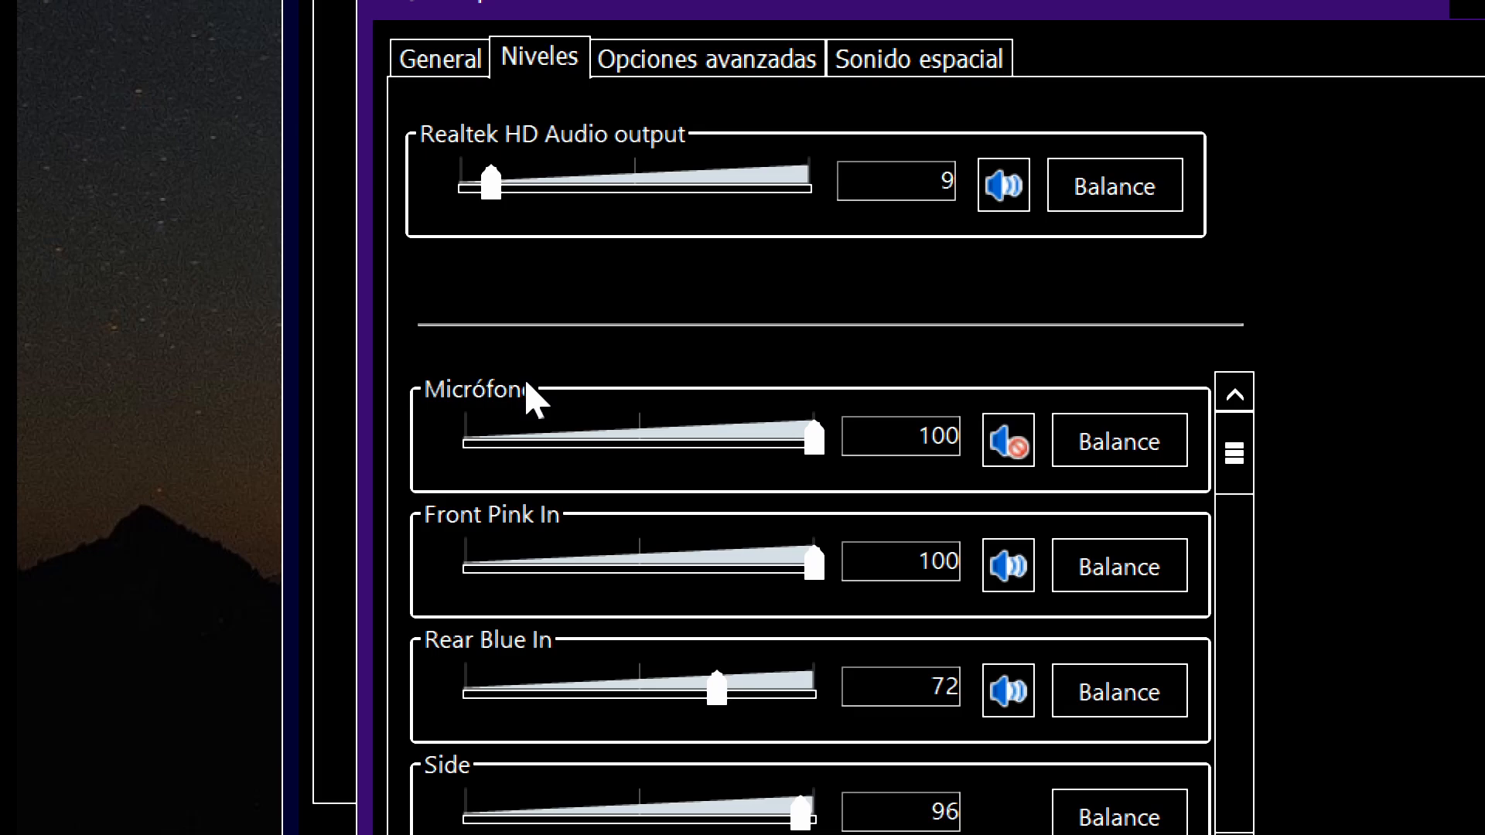
{"action": "mouse_move", "coordinate": [450, 558]}
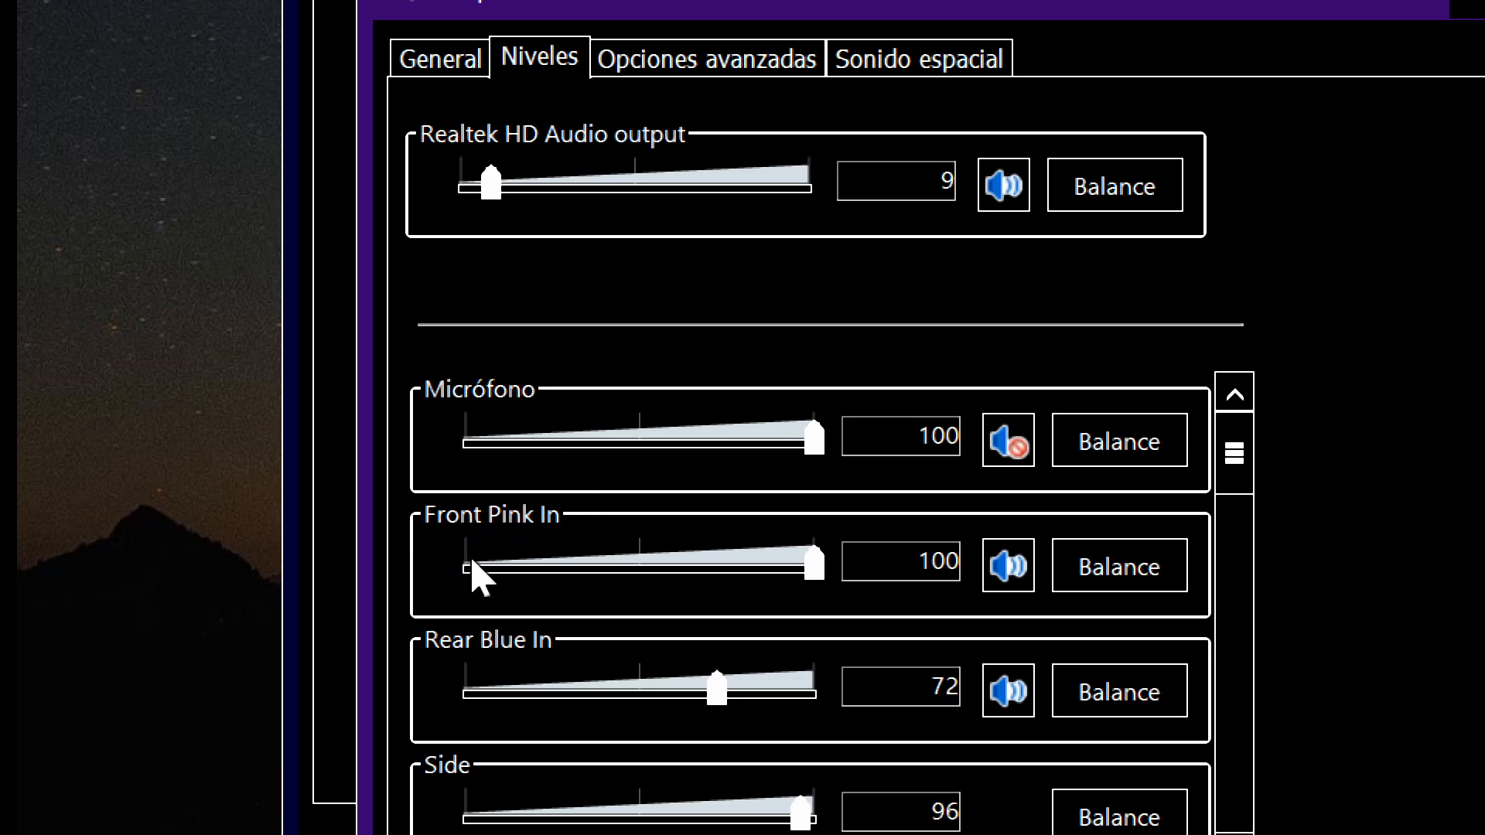
{"action": "mouse_move", "coordinate": [492, 544]}
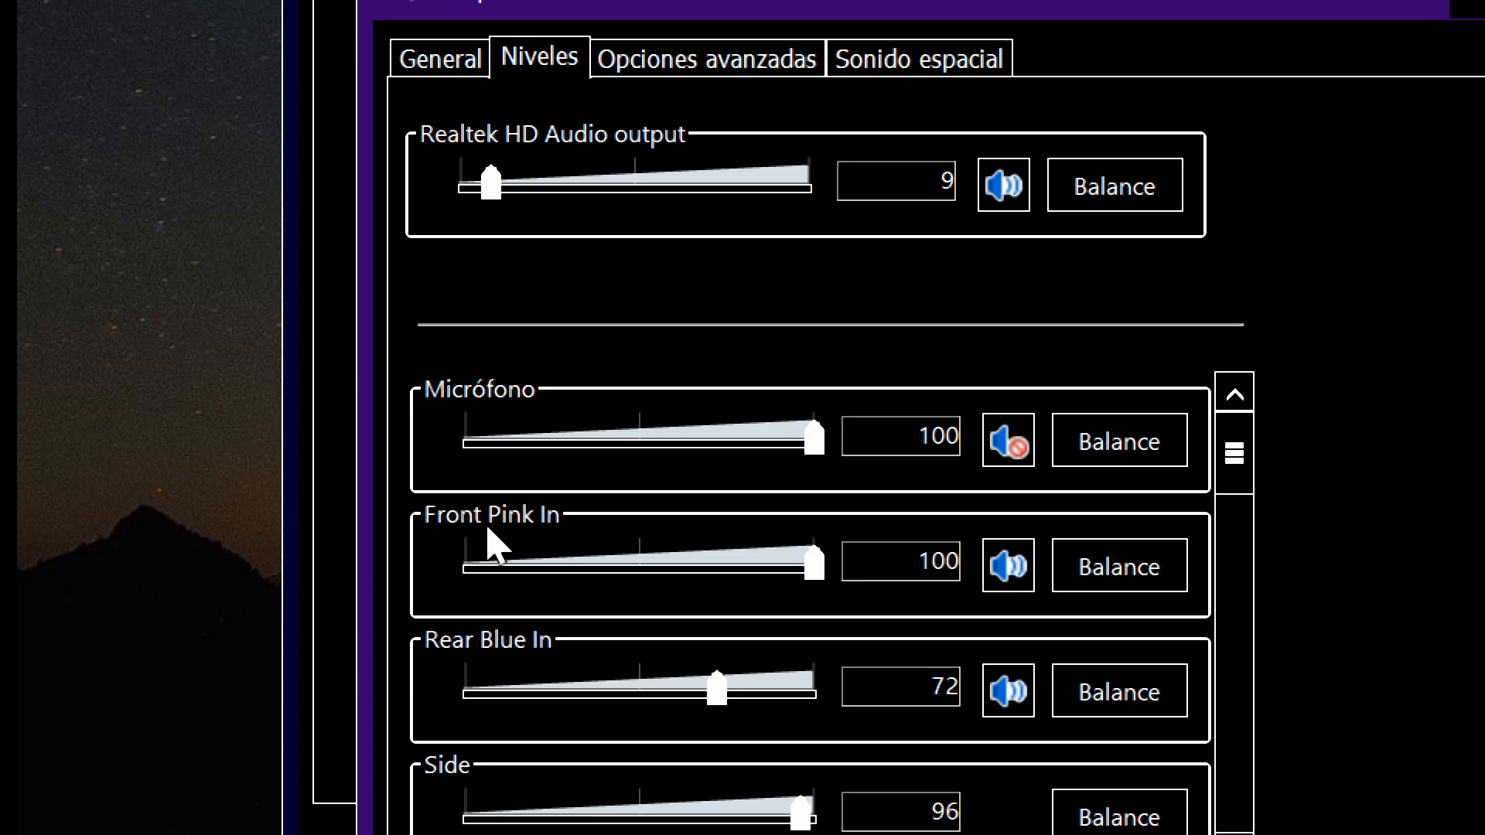
{"action": "mouse_move", "coordinate": [744, 607]}
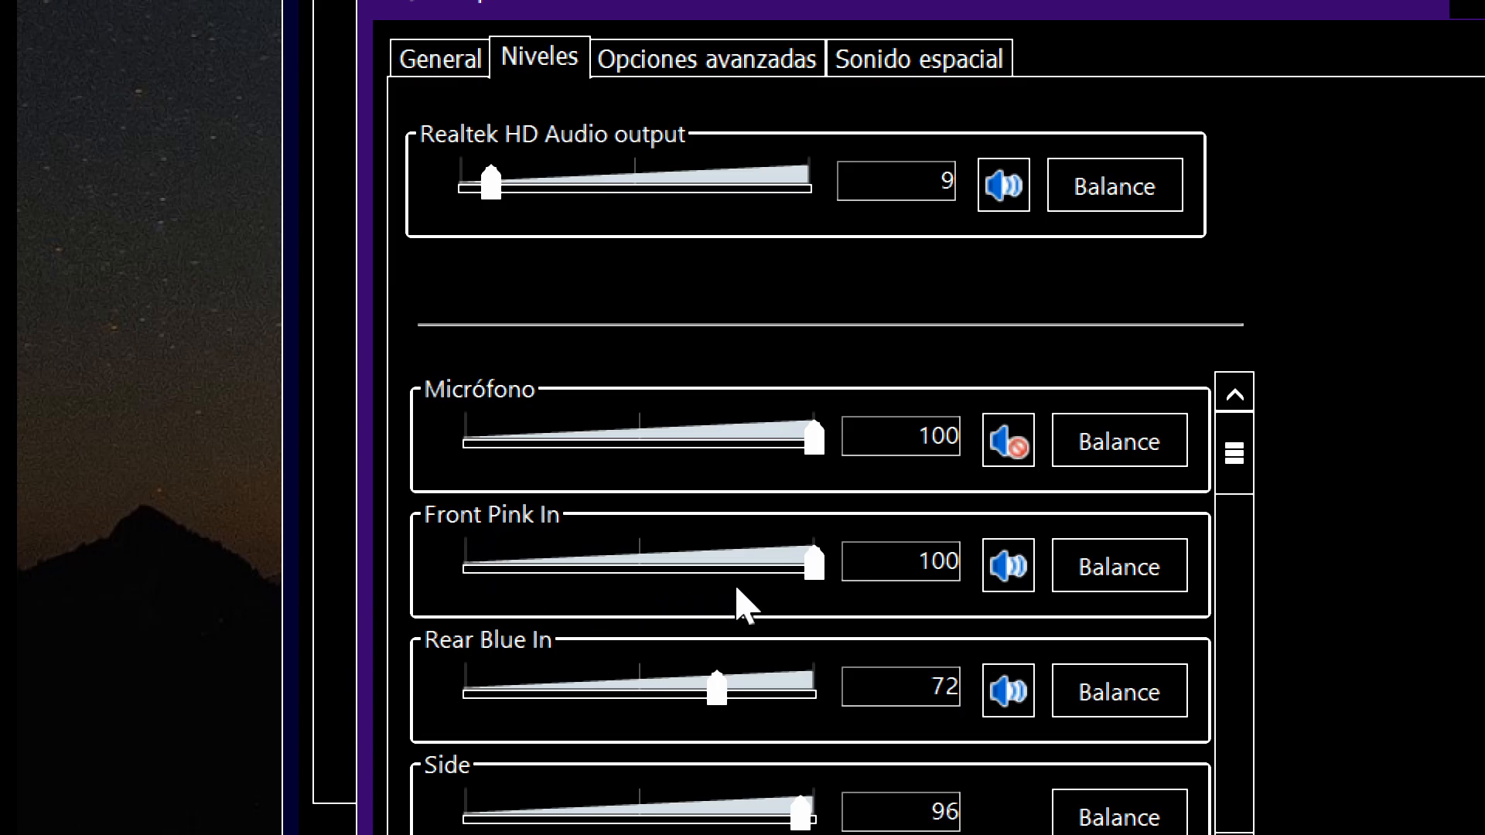
{"action": "mouse_move", "coordinate": [1021, 487]}
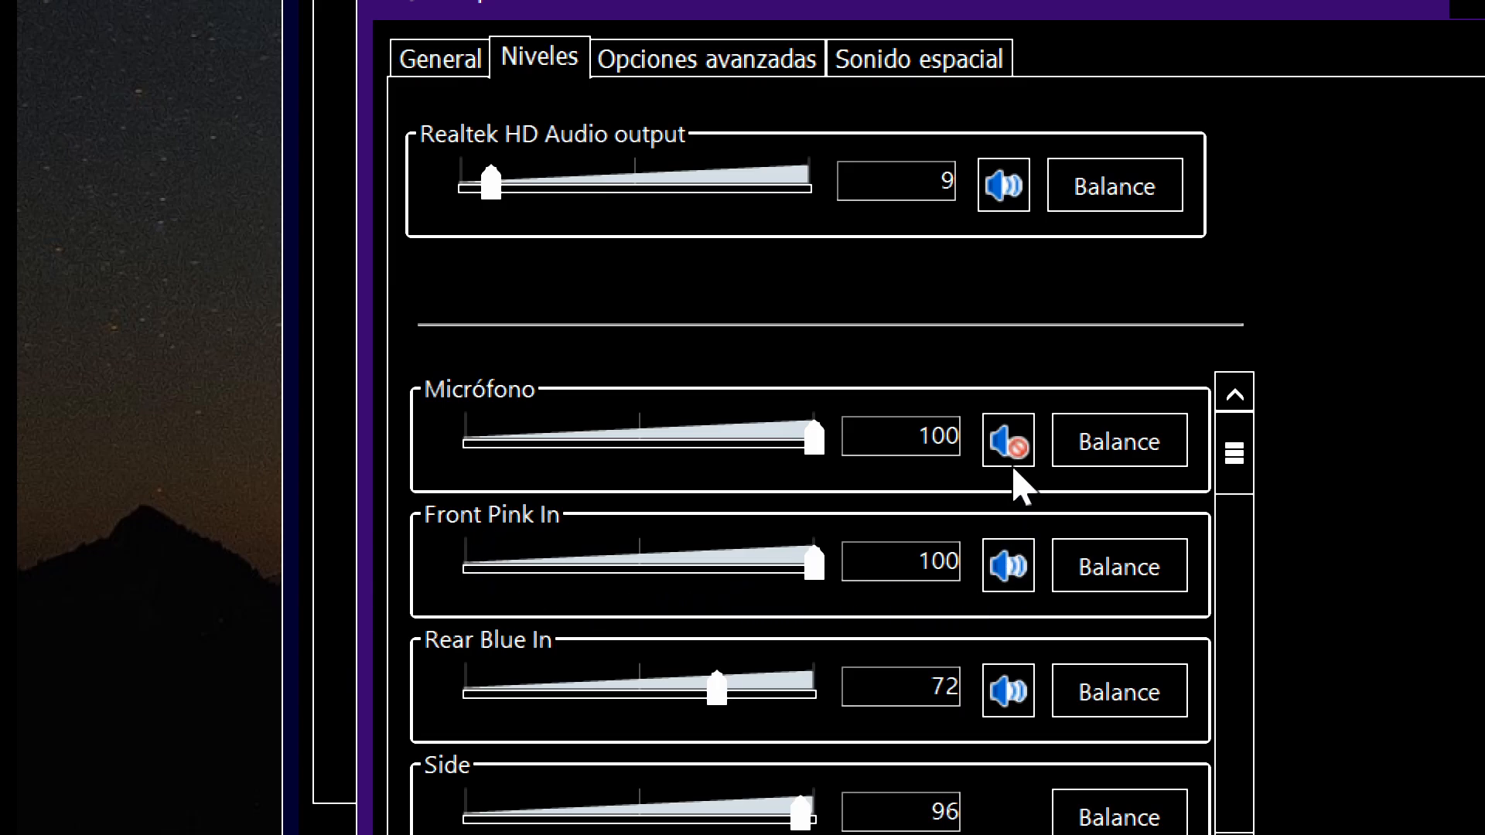
{"action": "mouse_move", "coordinate": [837, 592]}
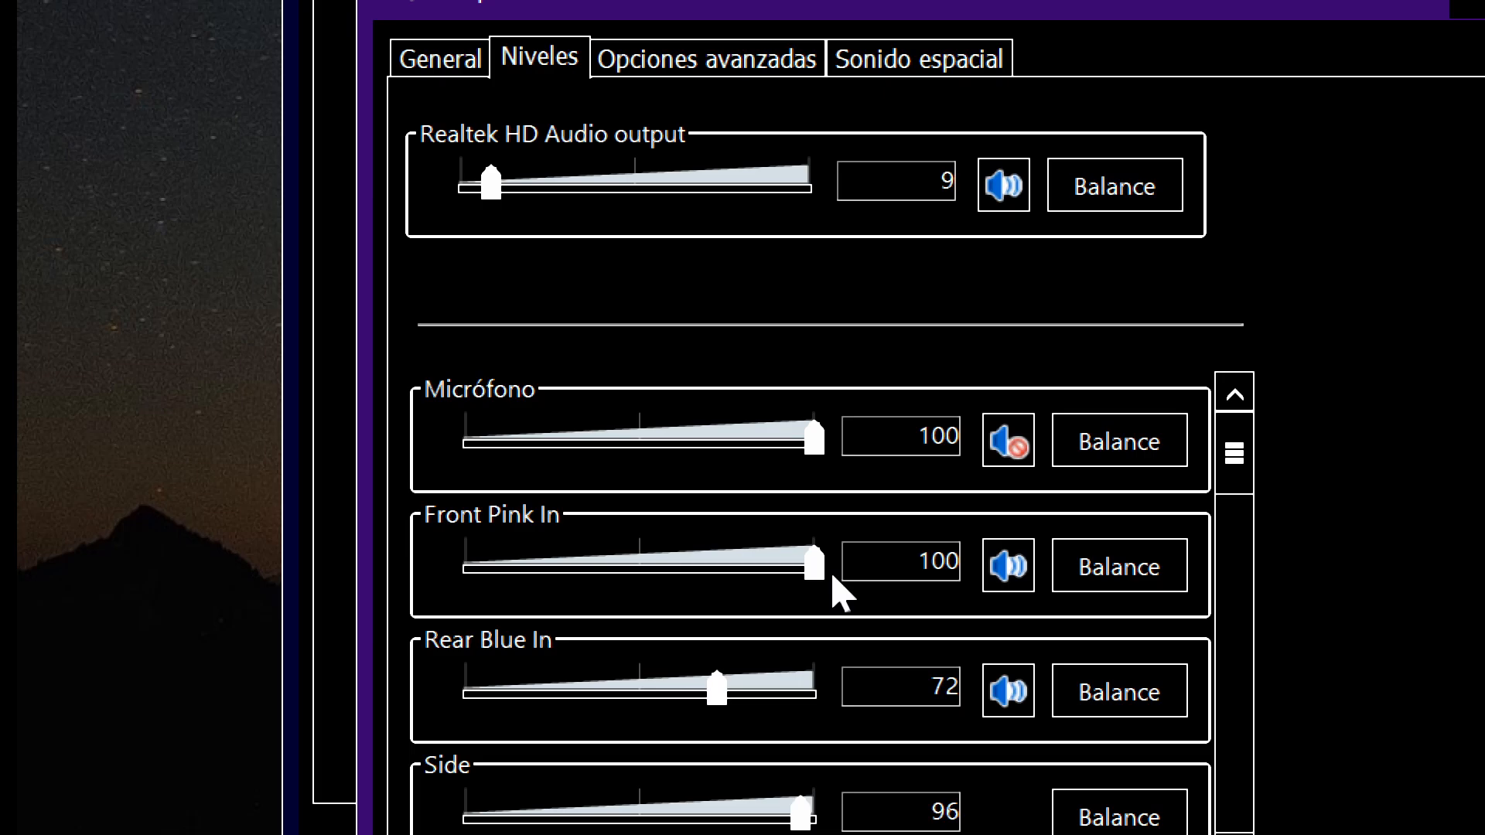
{"action": "mouse_move", "coordinate": [832, 470]}
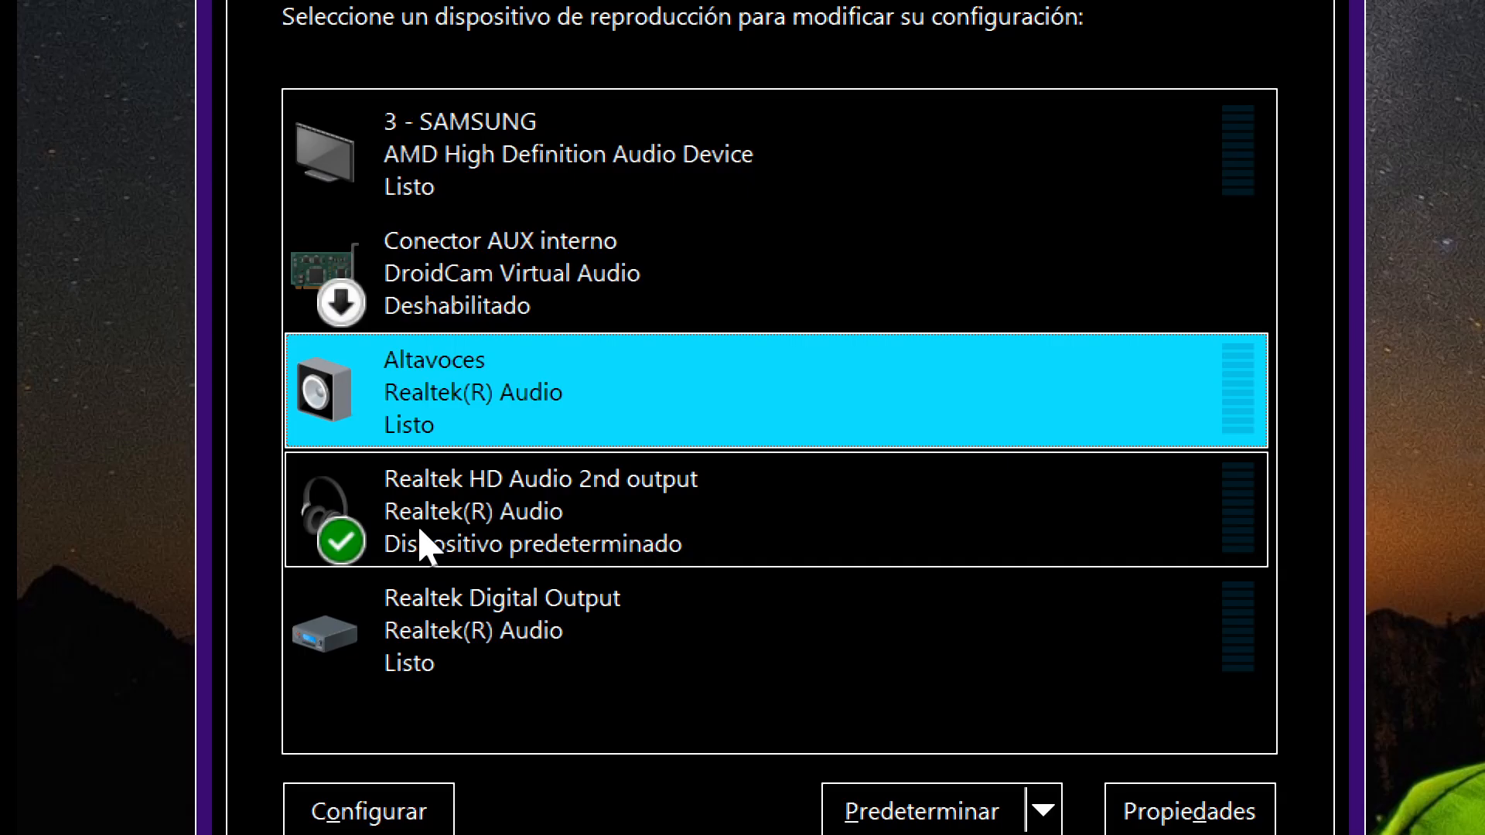
- Review the Realtek HD Audio 2nd output levels, then search 'audi' for the Realtek console
{"action": "left_click", "coordinate": [1189, 809]}
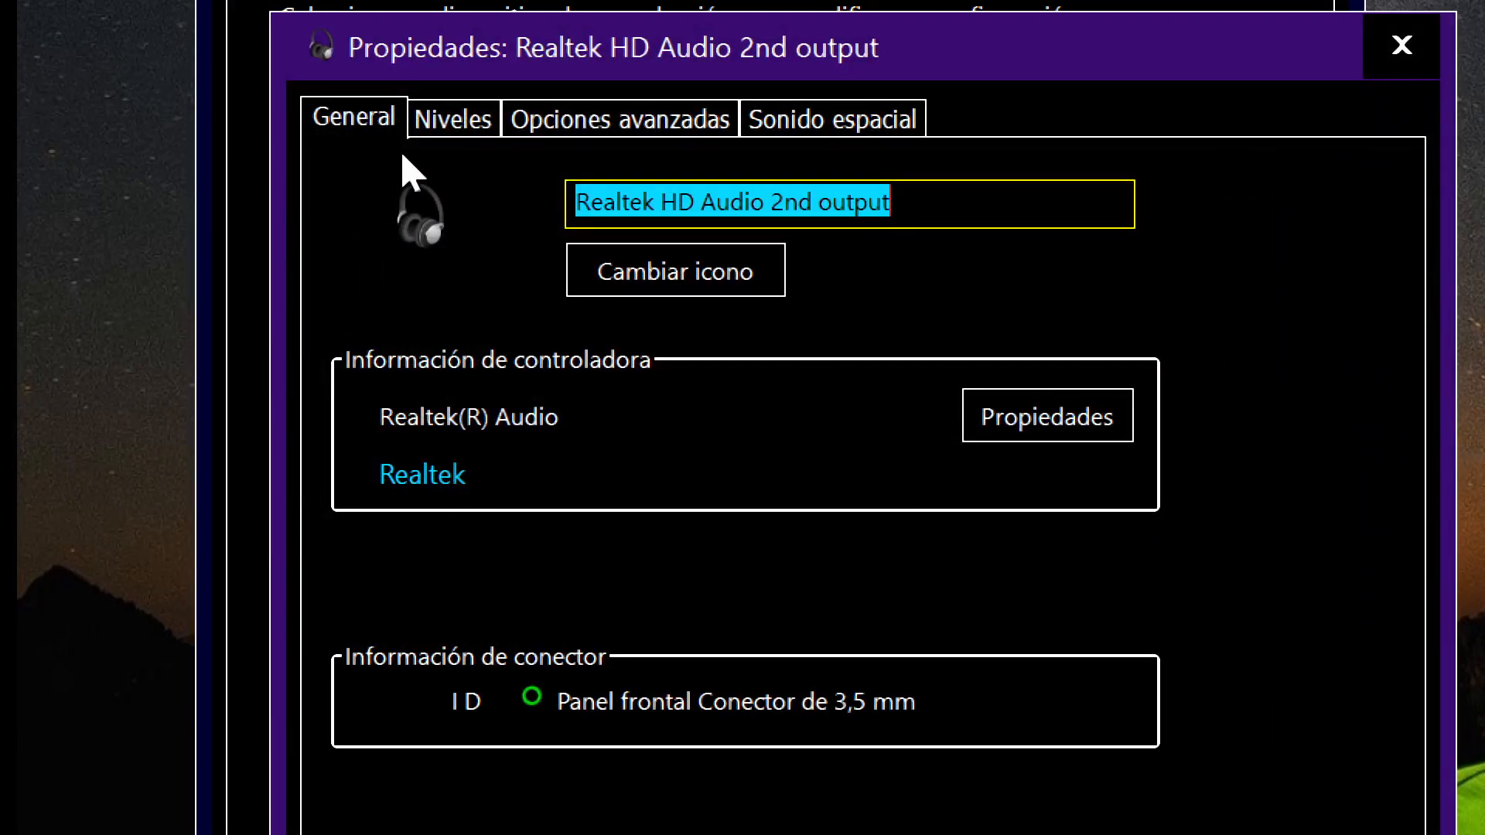
{"action": "left_click", "coordinate": [453, 117]}
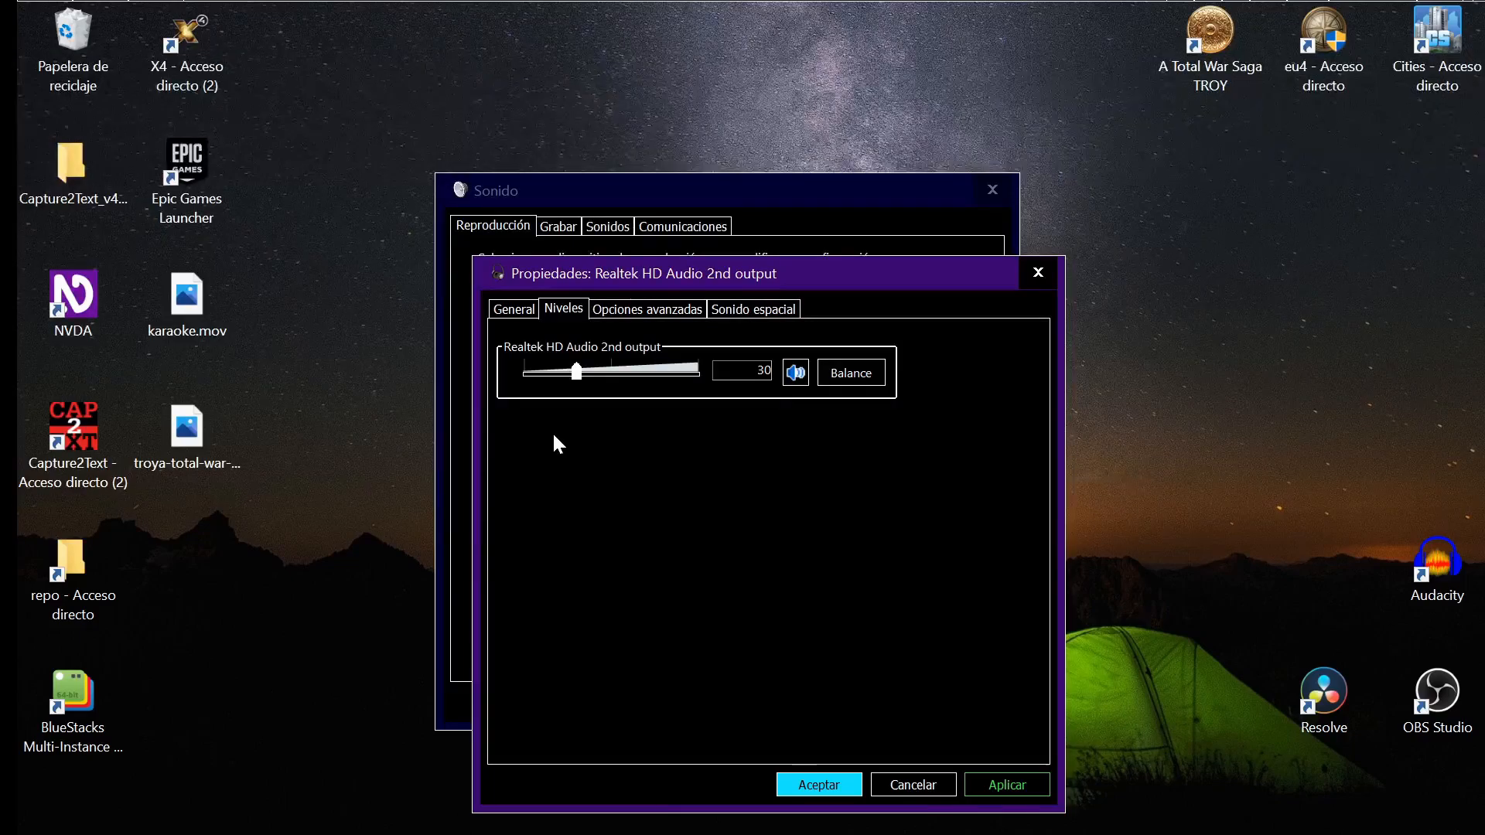
{"action": "type", "text": "audi"}
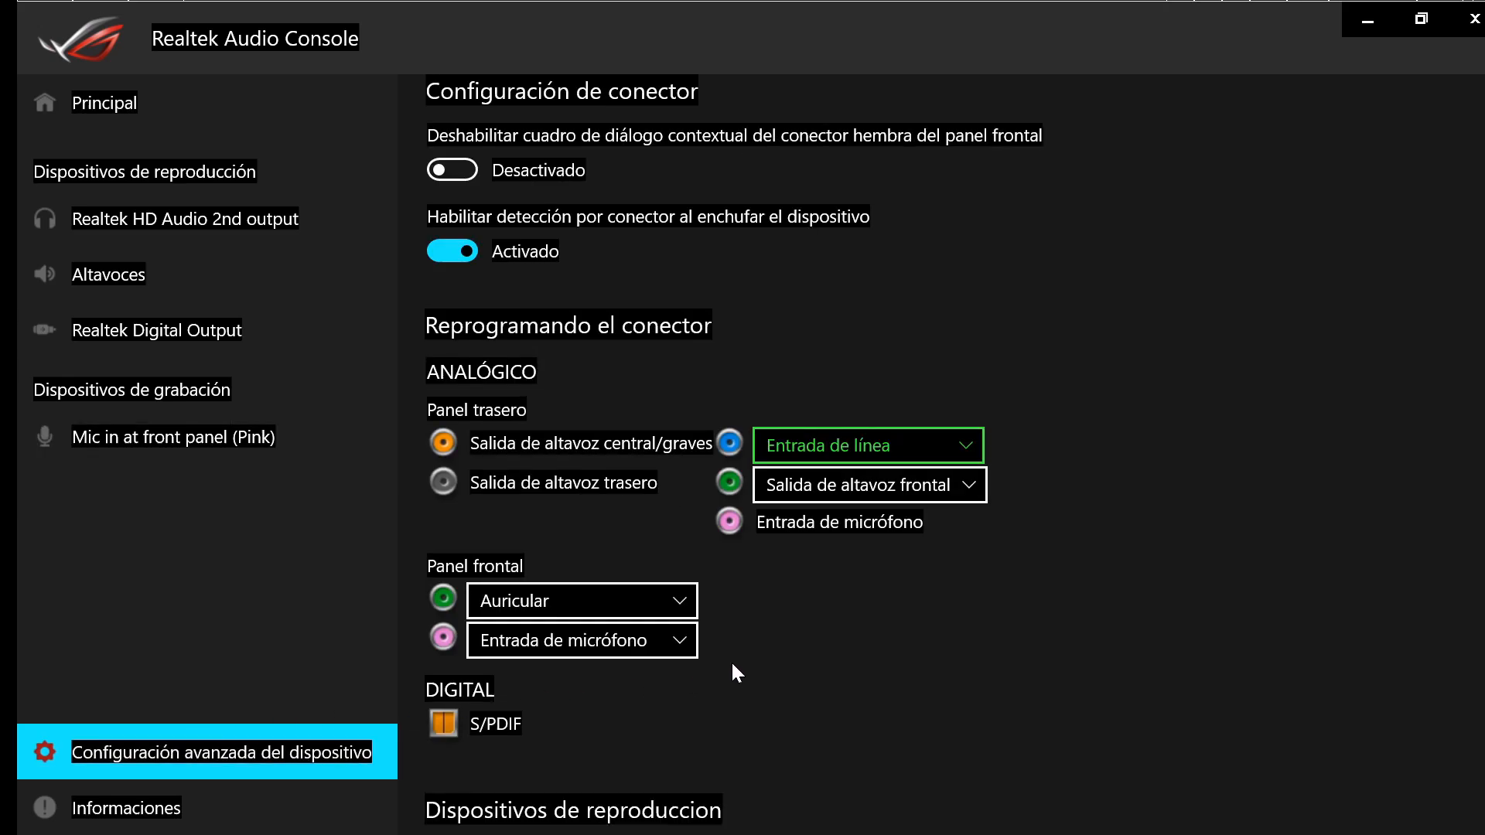
- Reveal the playback and recording stream options under the jack assignments
{"action": "scroll", "scroll_direction": "down", "scroll_amount": 3}
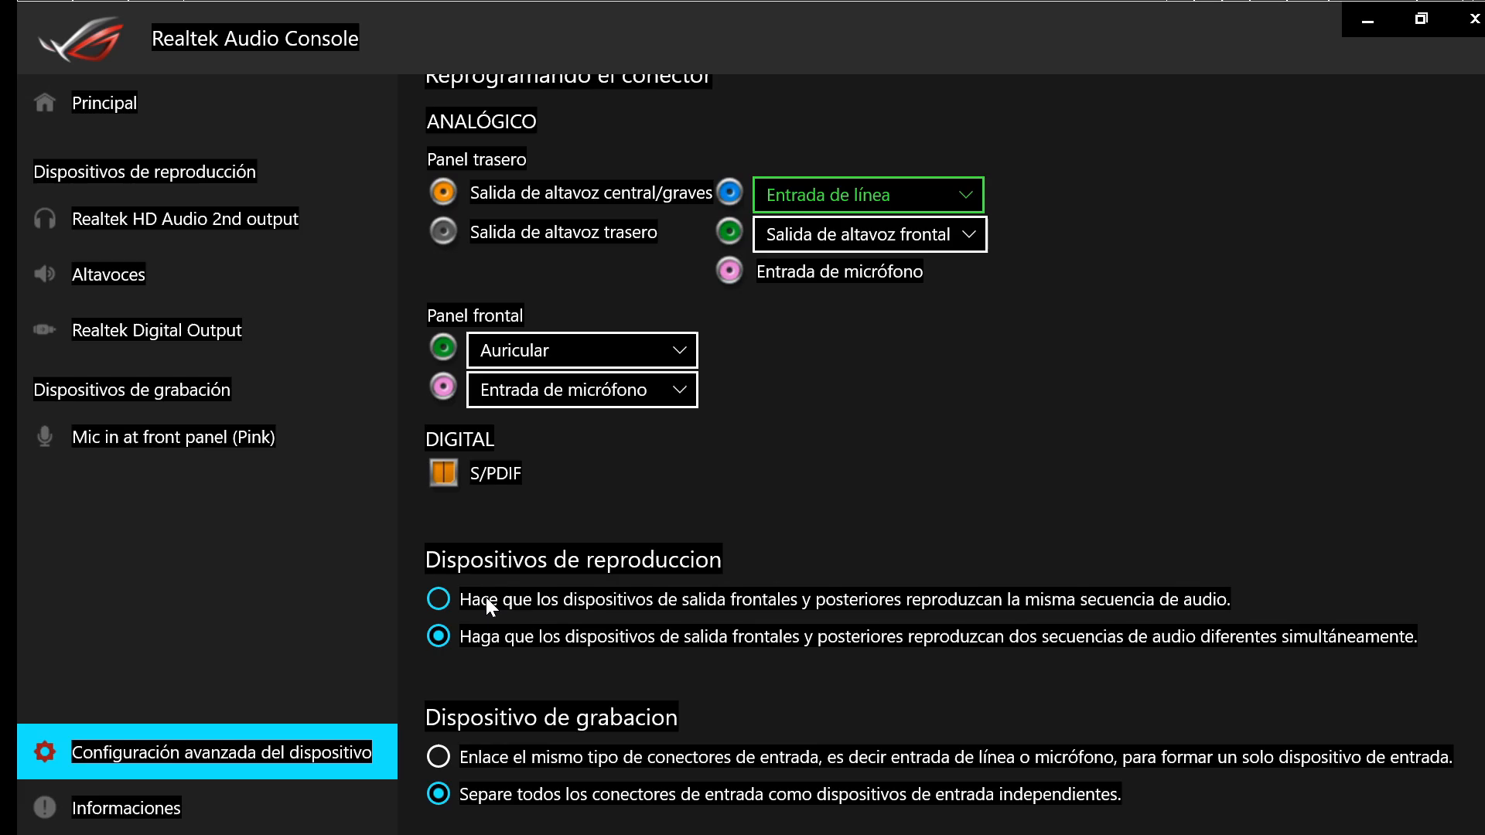
{"action": "mouse_move", "coordinate": [557, 610]}
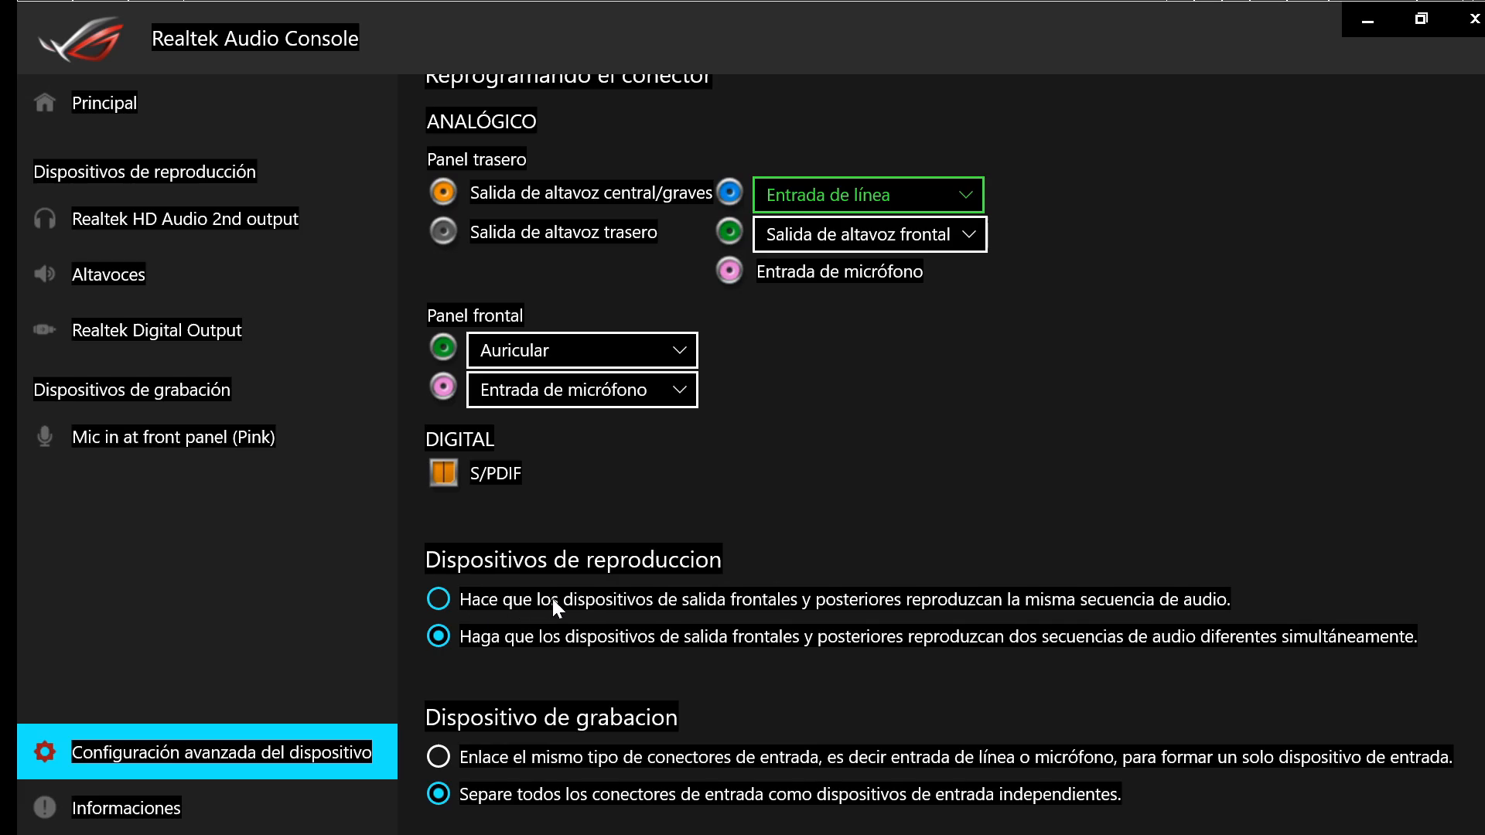
{"action": "mouse_move", "coordinate": [492, 610]}
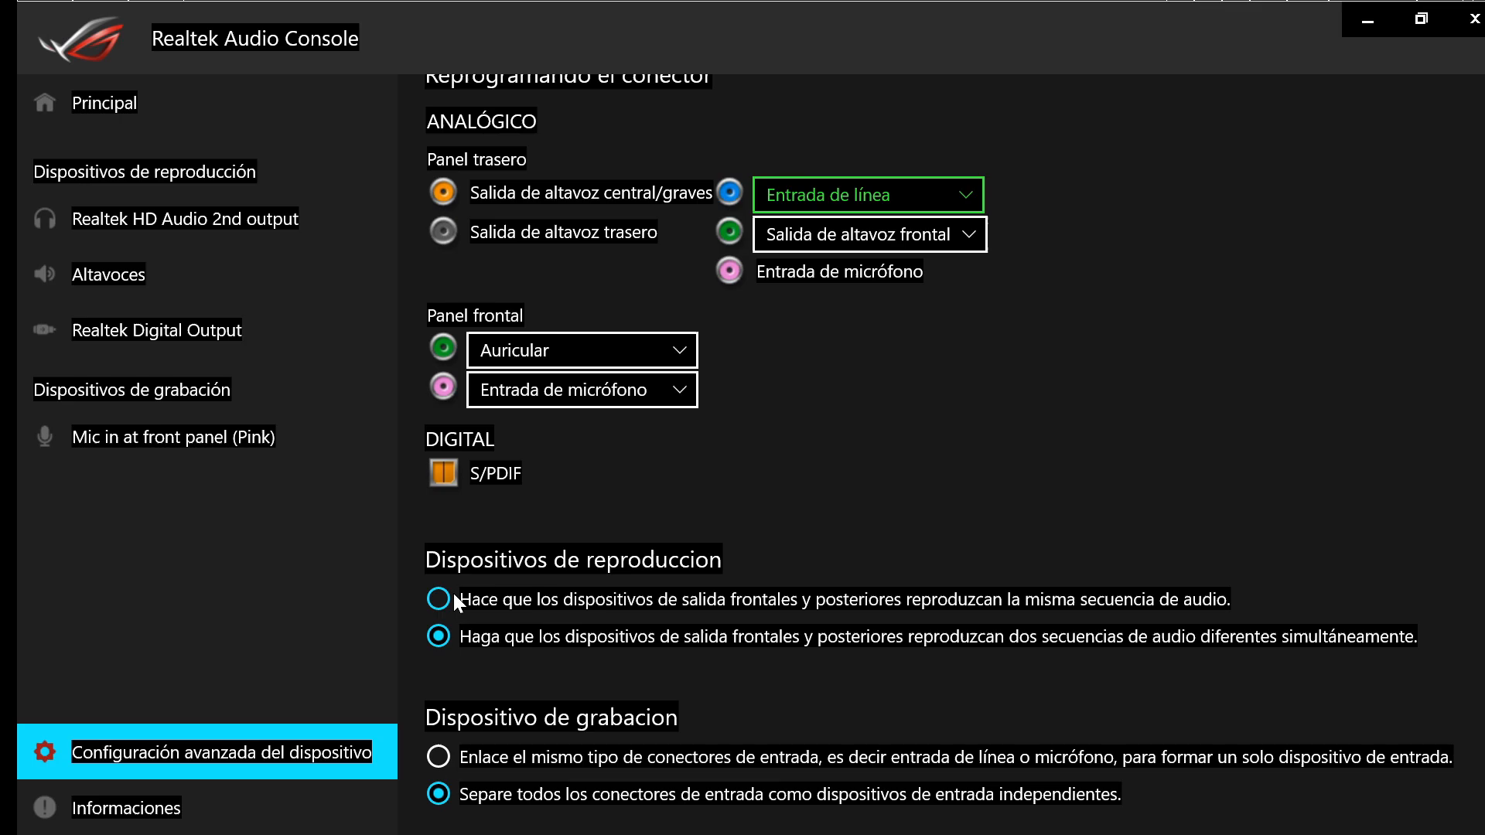
{"action": "mouse_move", "coordinate": [483, 604]}
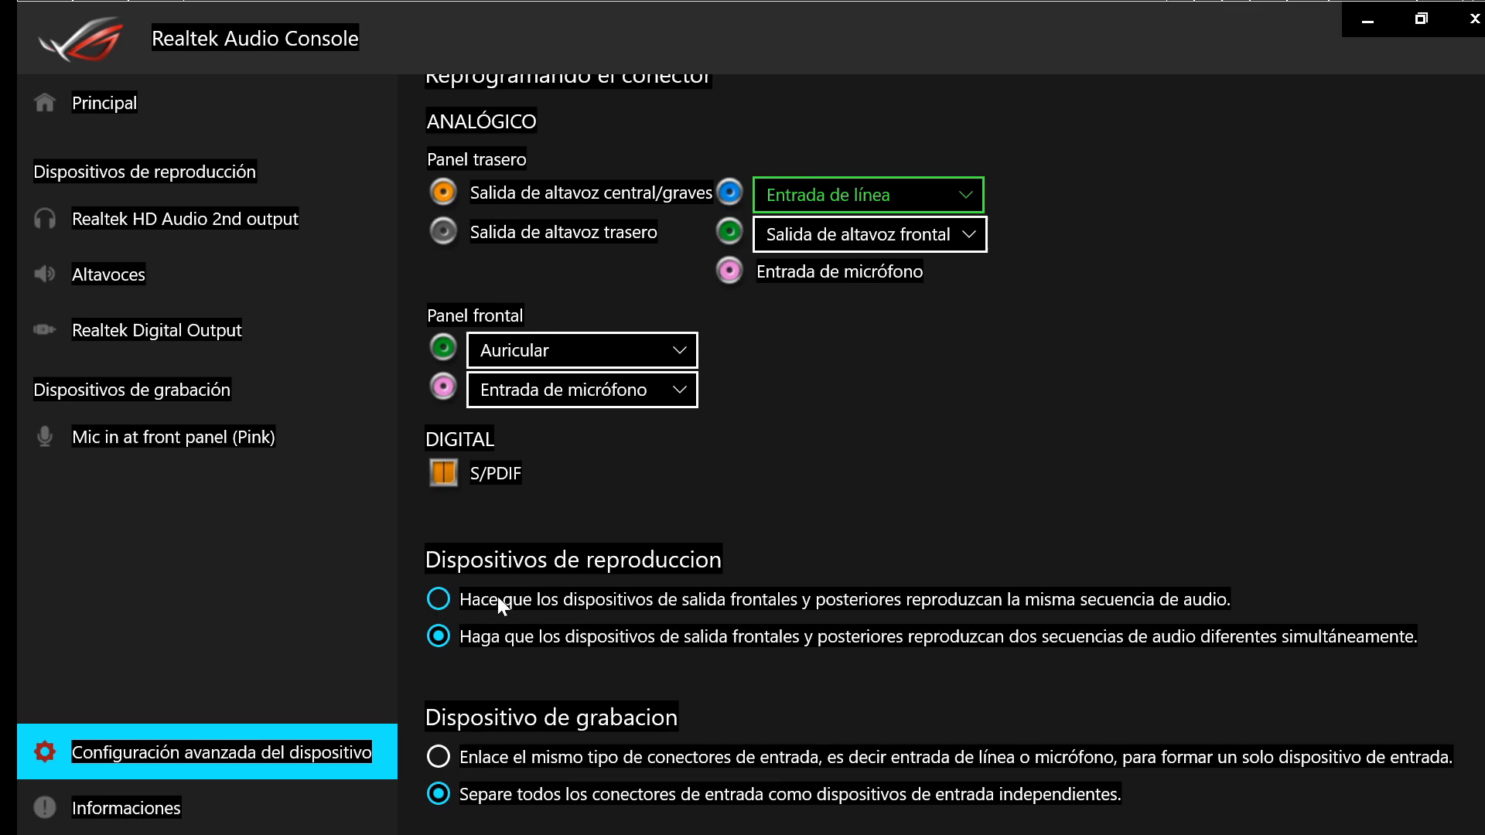
{"action": "mouse_move", "coordinate": [492, 604]}
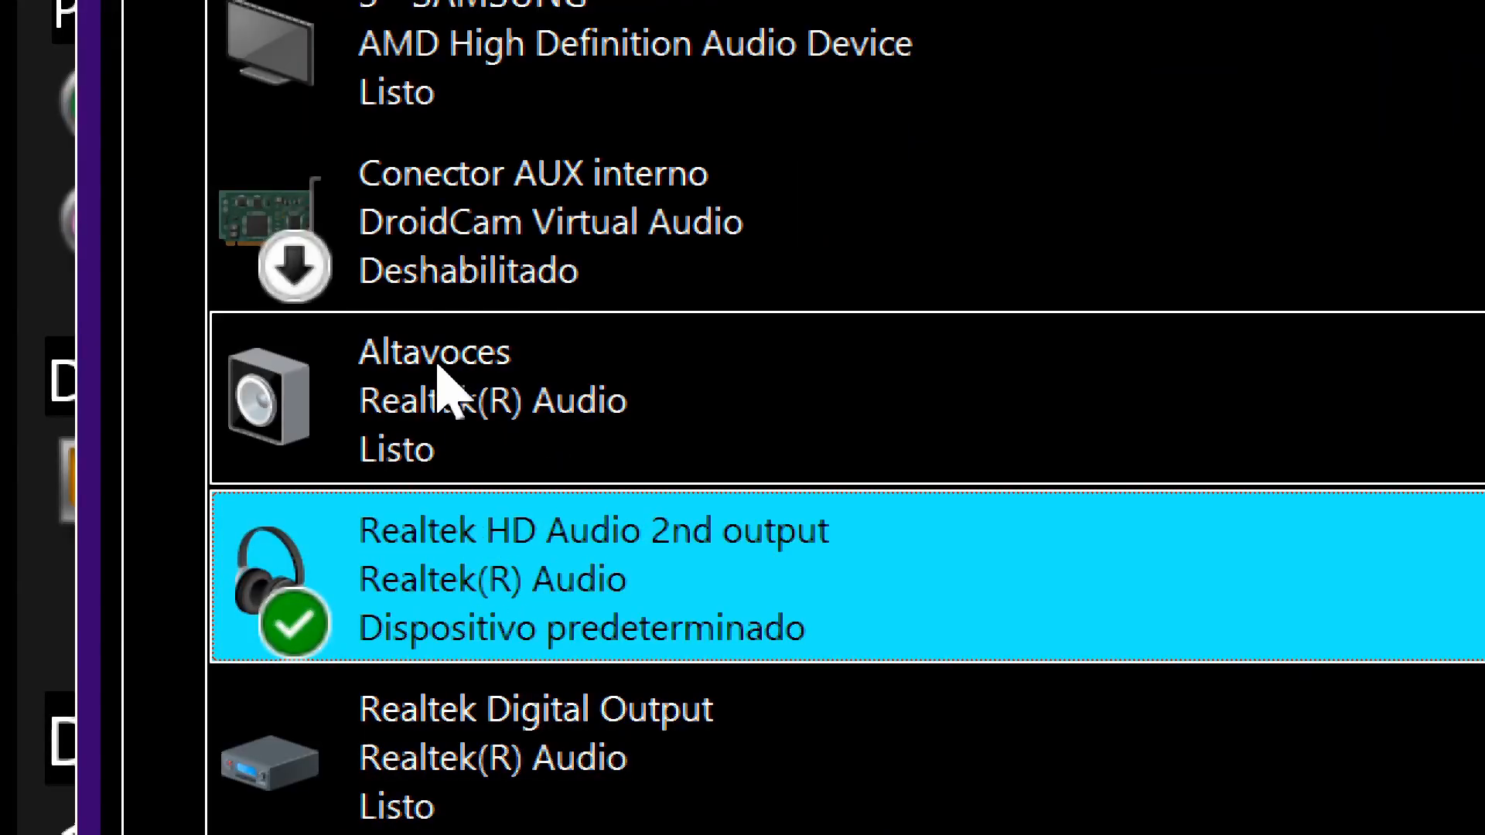
{"action": "mouse_move", "coordinate": [577, 446]}
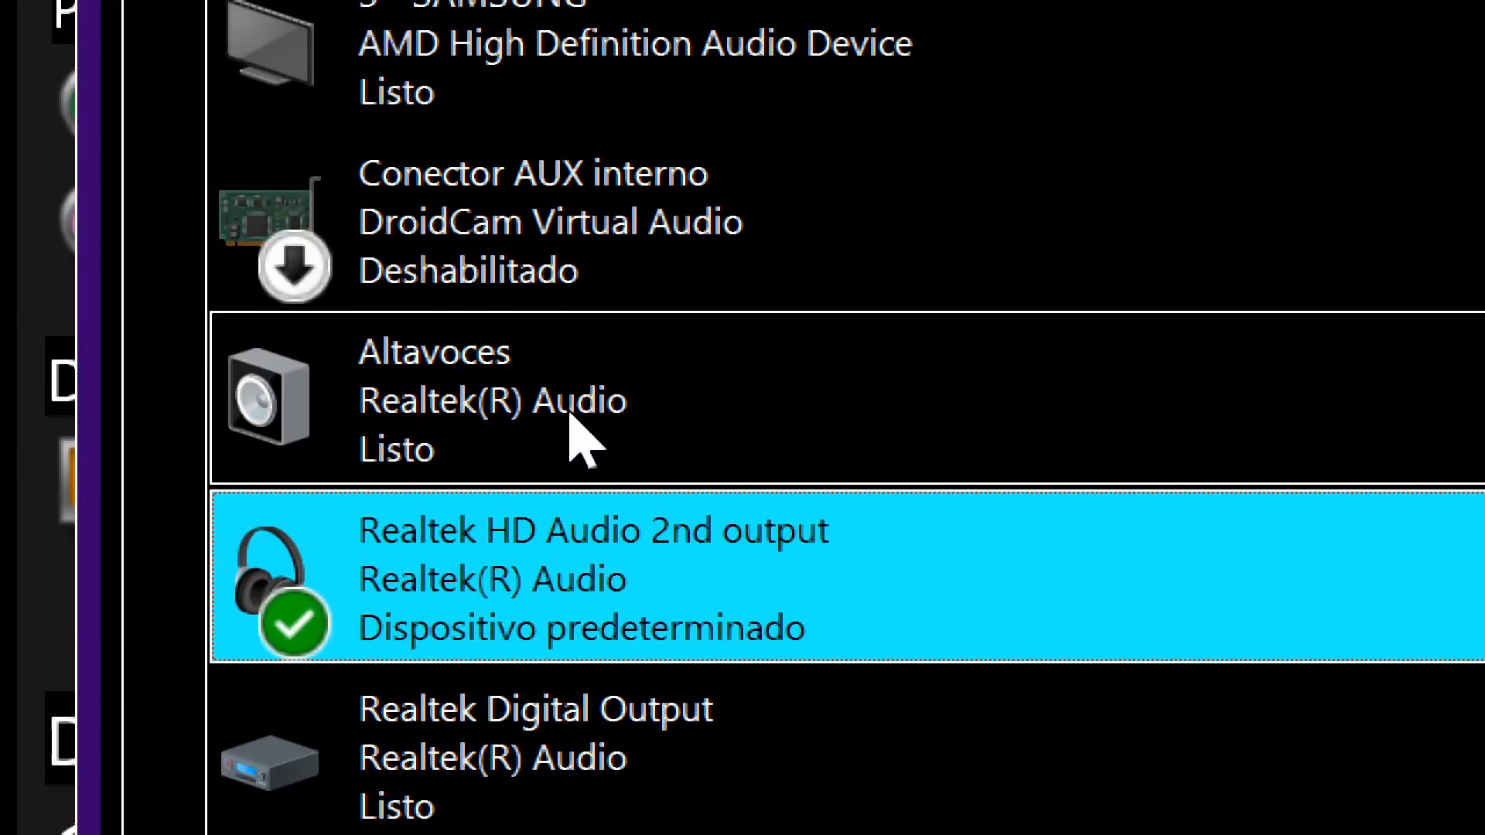
{"action": "mouse_move", "coordinate": [473, 416]}
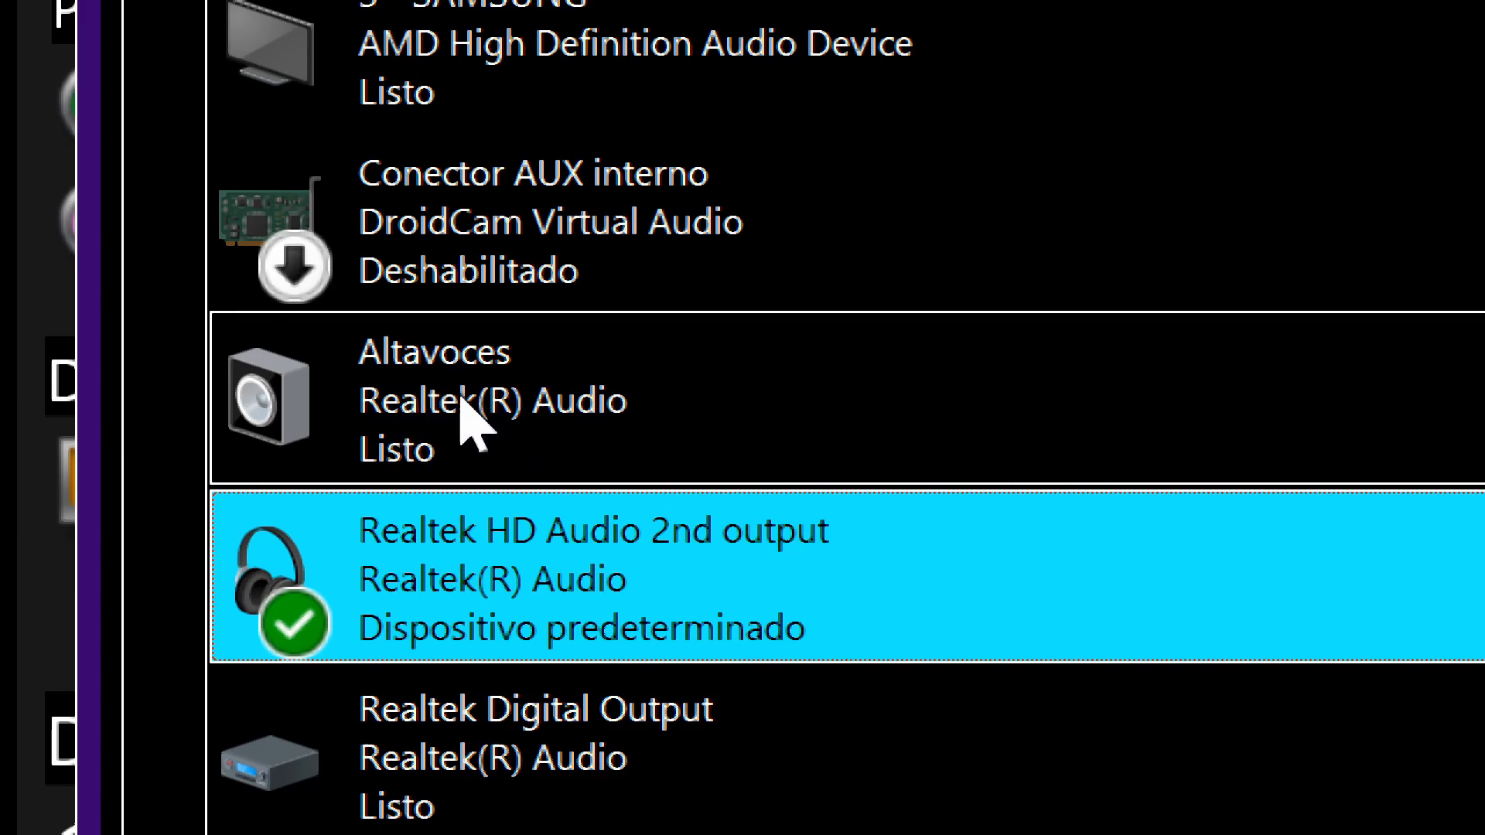
{"action": "mouse_move", "coordinate": [487, 450]}
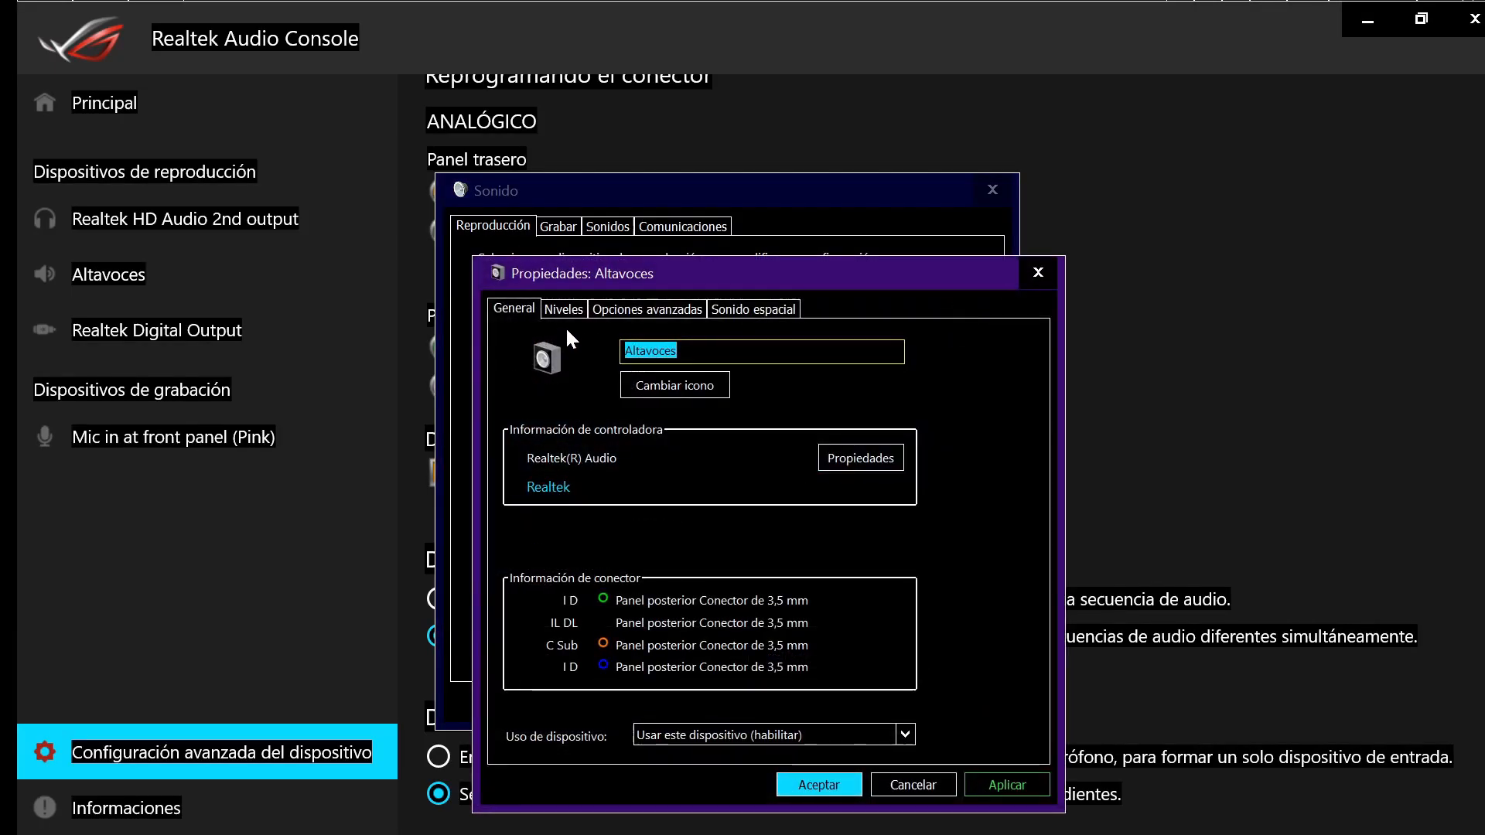
- Bring up the Altavoces properties on the General tab with its rear-panel connectors
{"action": "left_click", "coordinate": [563, 310]}
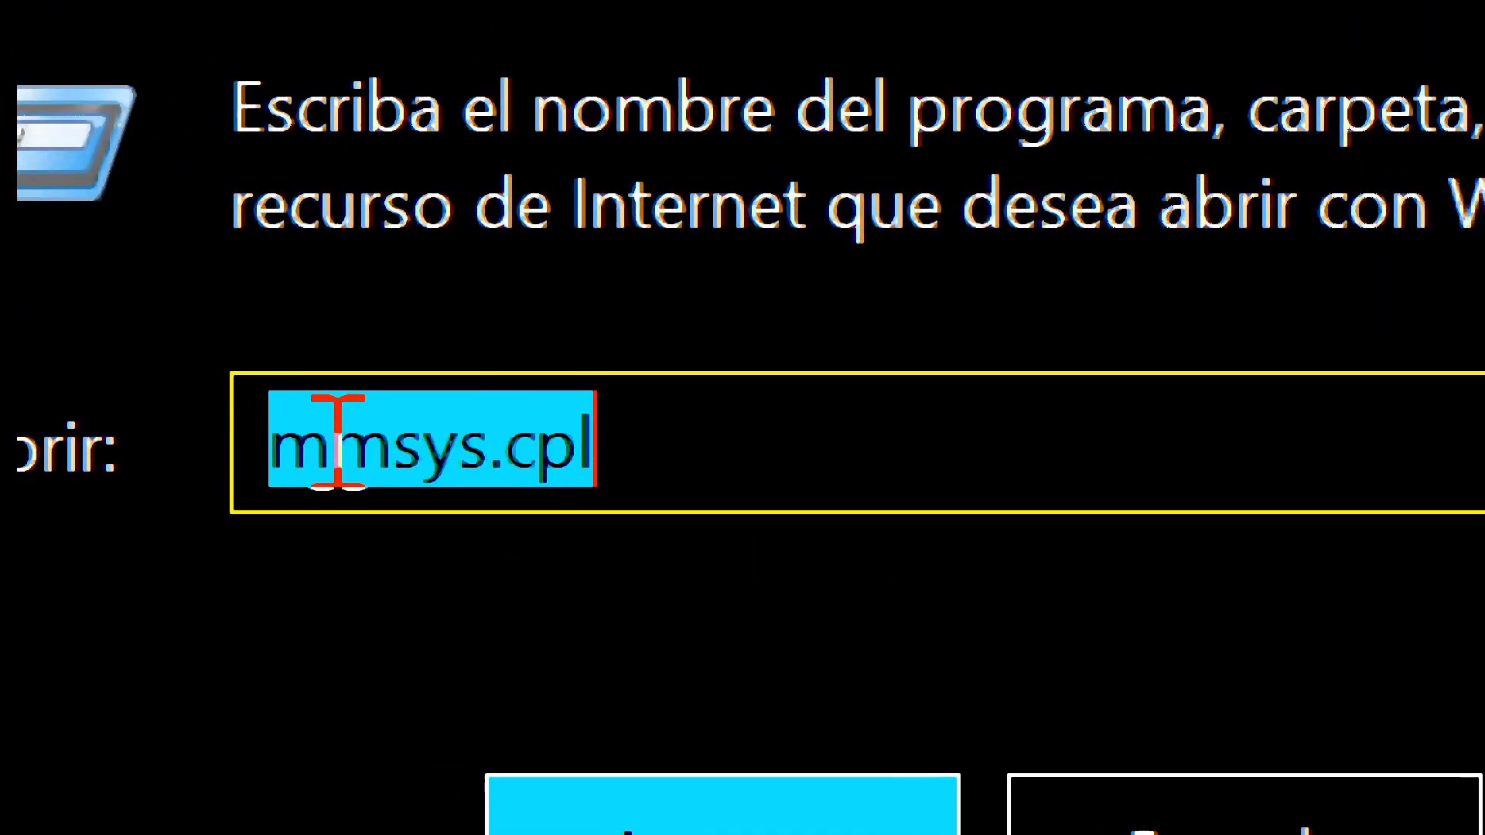
- Enter msinfo32 in the Run dialog after the earlier mmsys.cpl command
{"action": "type", "text": "msinfo32"}
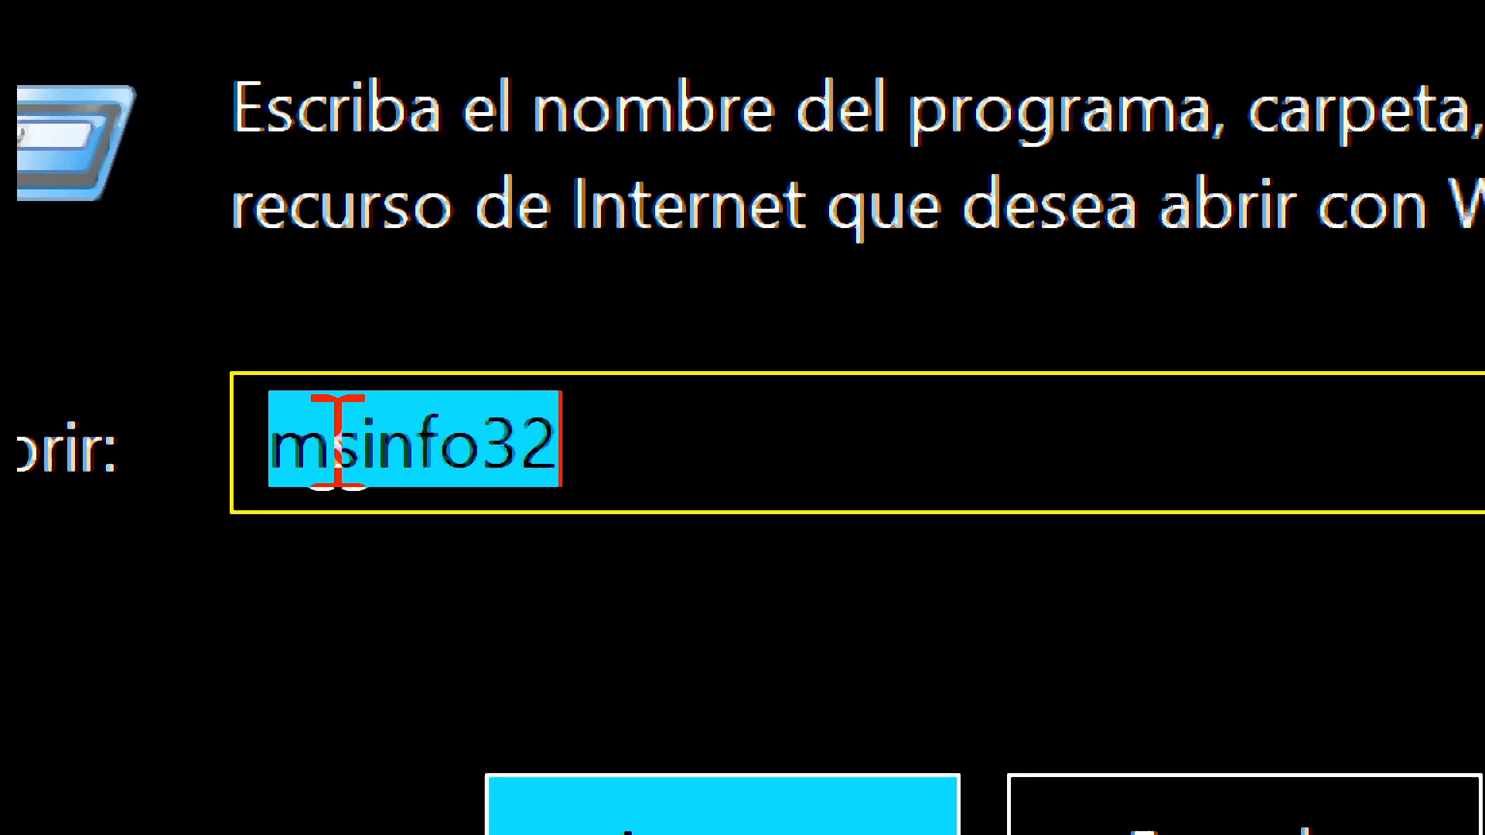
{"action": "type", "text": "mmsys.cpl"}
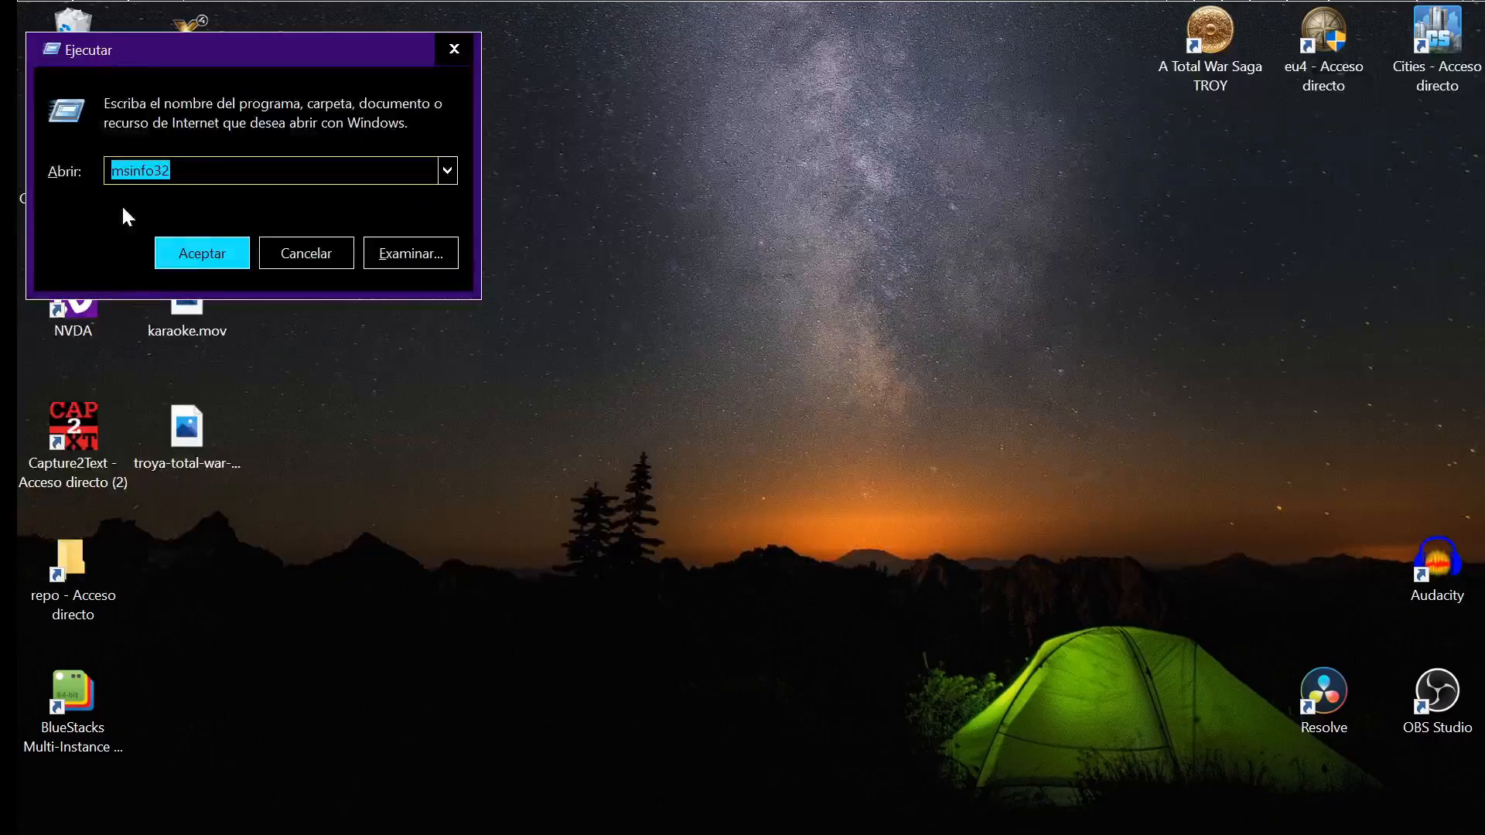
- Launch System Information showing the ROG STRIX Z390-E GAMING motherboard in the summary
{"action": "left_click", "coordinate": [201, 252]}
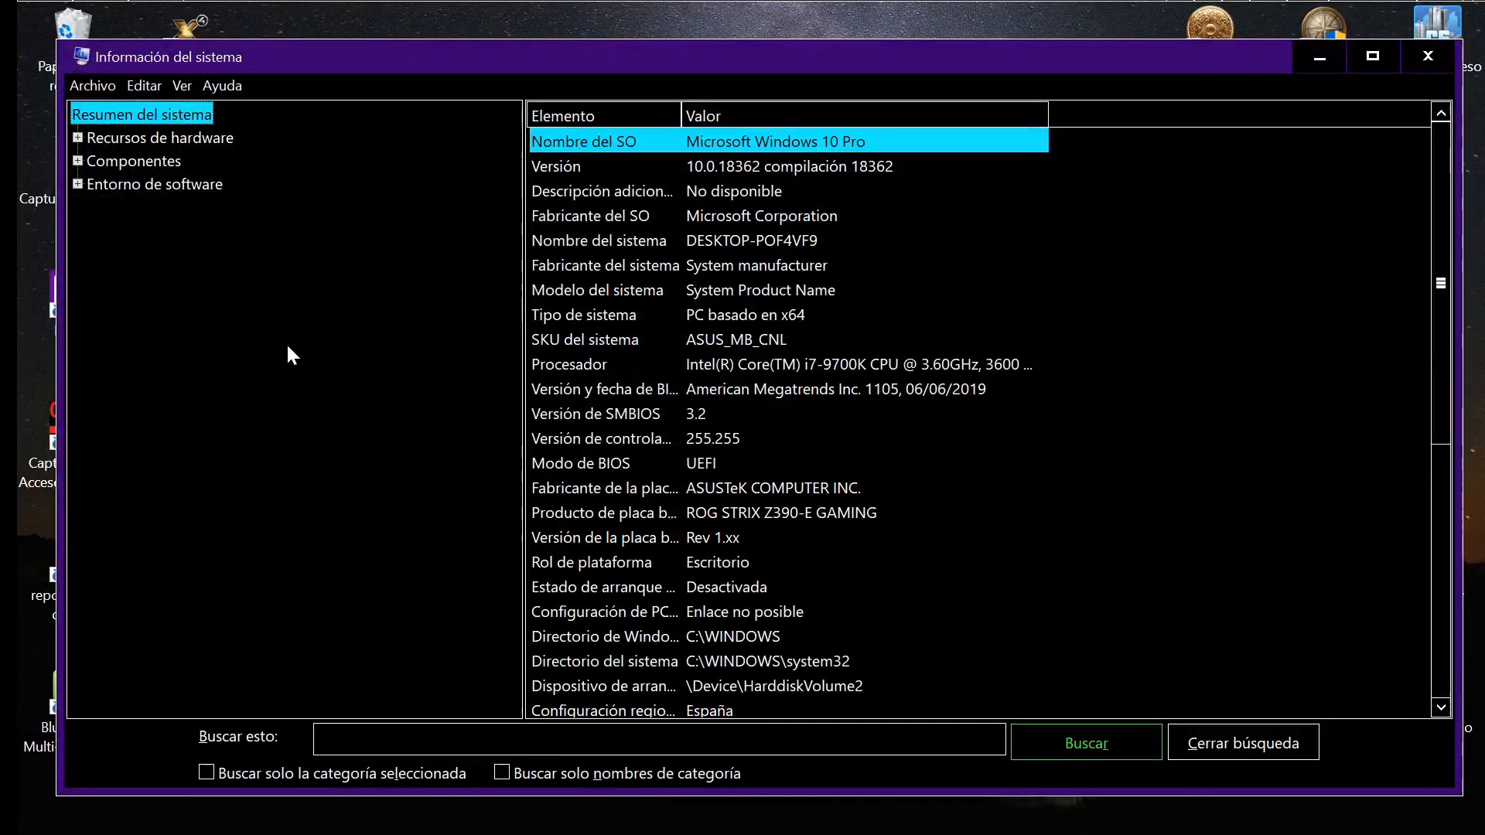
{"action": "mouse_move", "coordinate": [970, 472]}
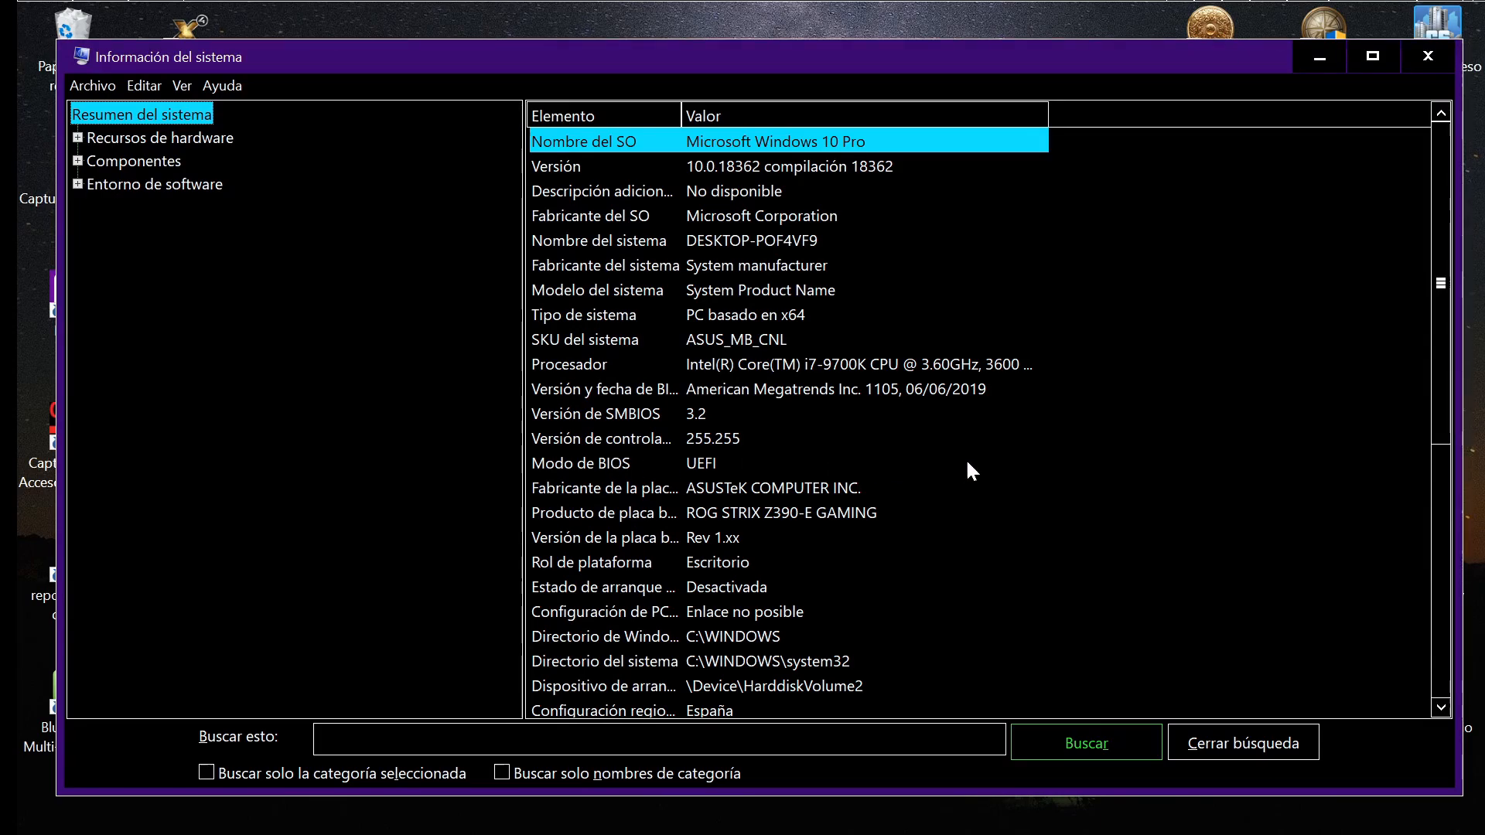
{"action": "mouse_move", "coordinate": [999, 466]}
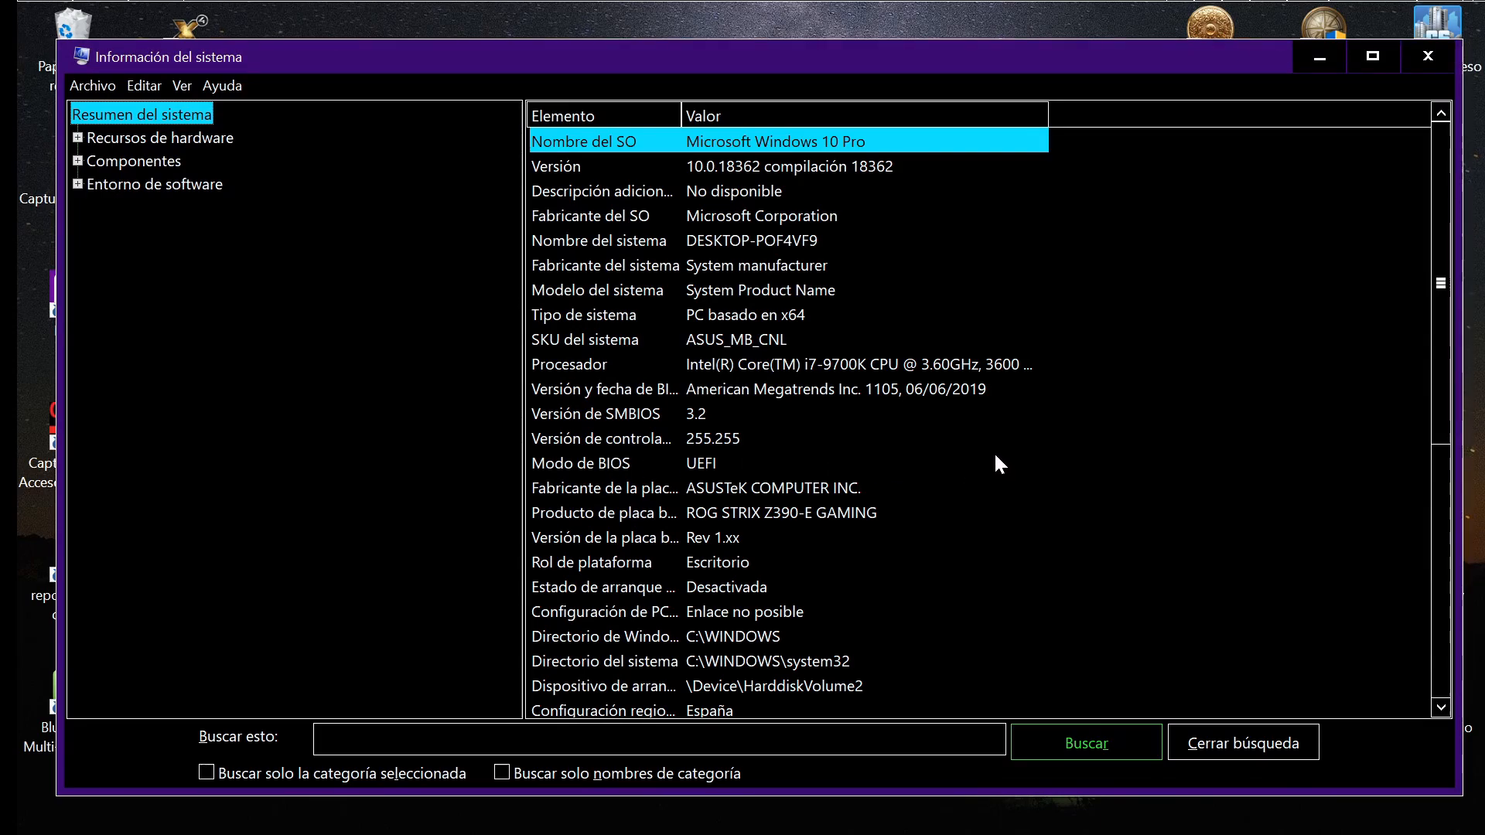